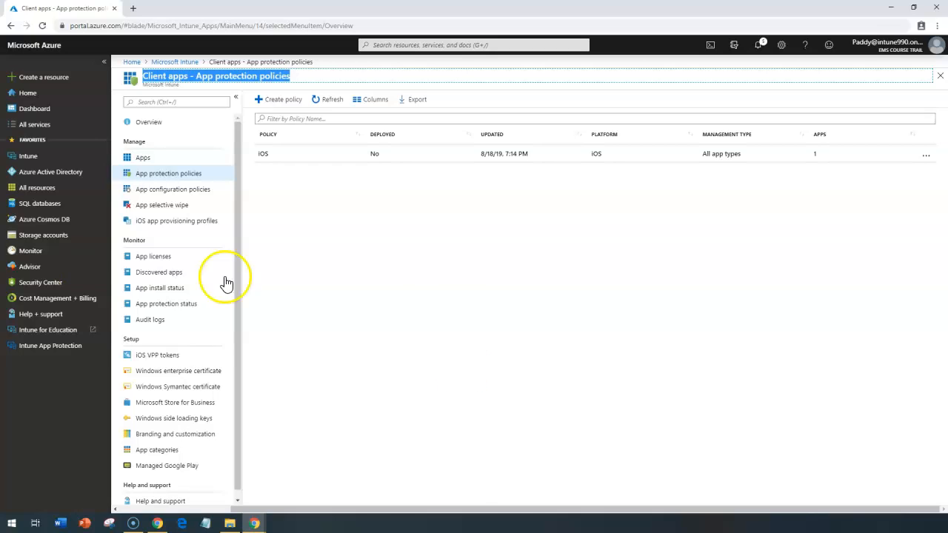
{"action": "mouse_move", "coordinate": [437, 285]}
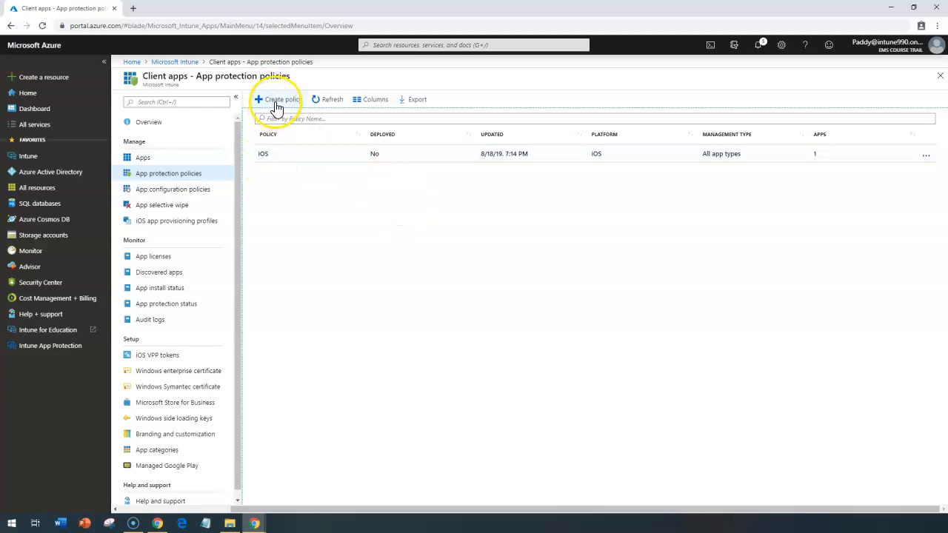
Step: Begin a new policy named 'Android - App protection policies' with Android as platform and list its apps
{"action": "left_click", "coordinate": [276, 99]}
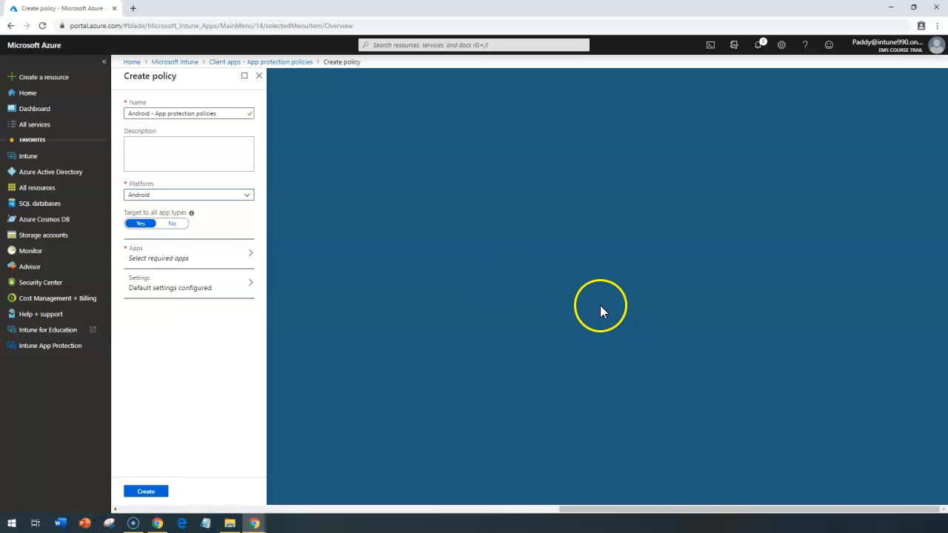
{"action": "triple_click", "coordinate": [190, 113]}
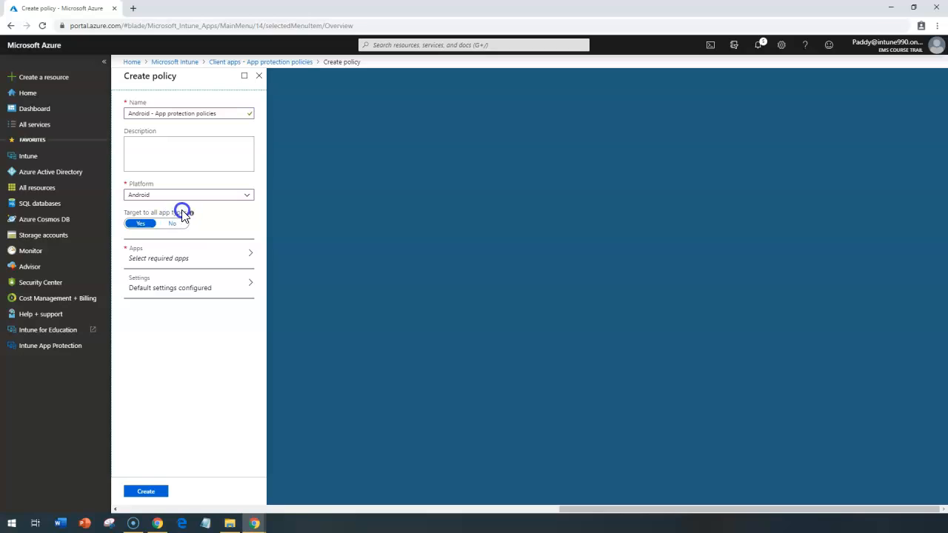
{"action": "mouse_move", "coordinate": [194, 213]}
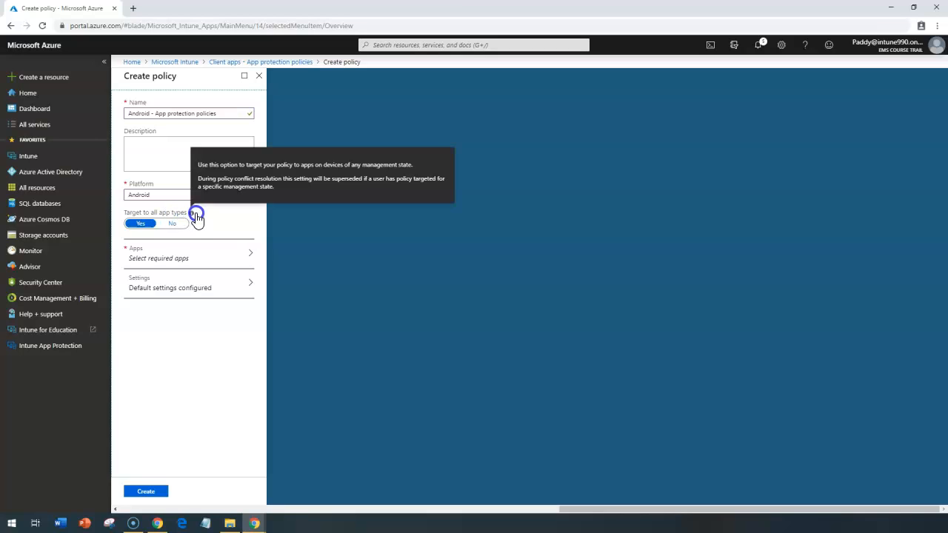
{"action": "left_click", "coordinate": [190, 196]}
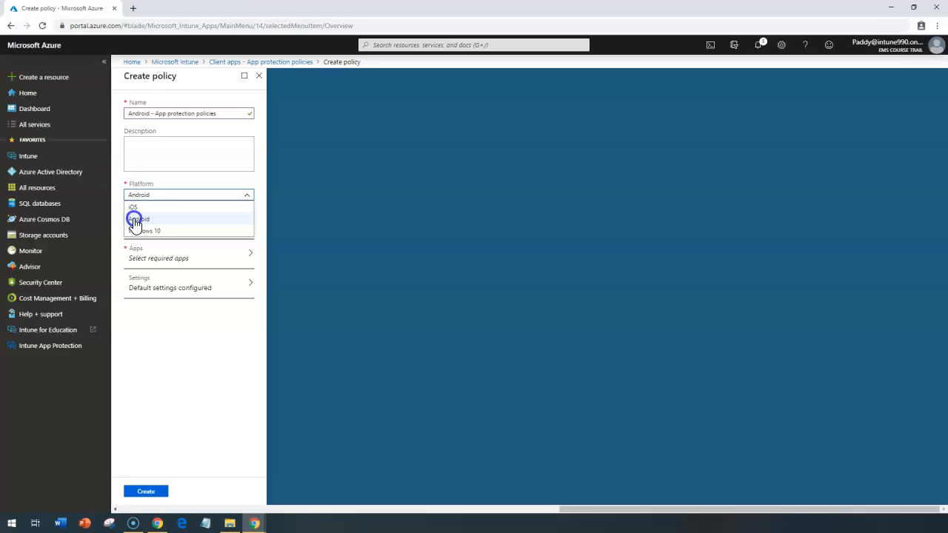
{"action": "left_click", "coordinate": [139, 219]}
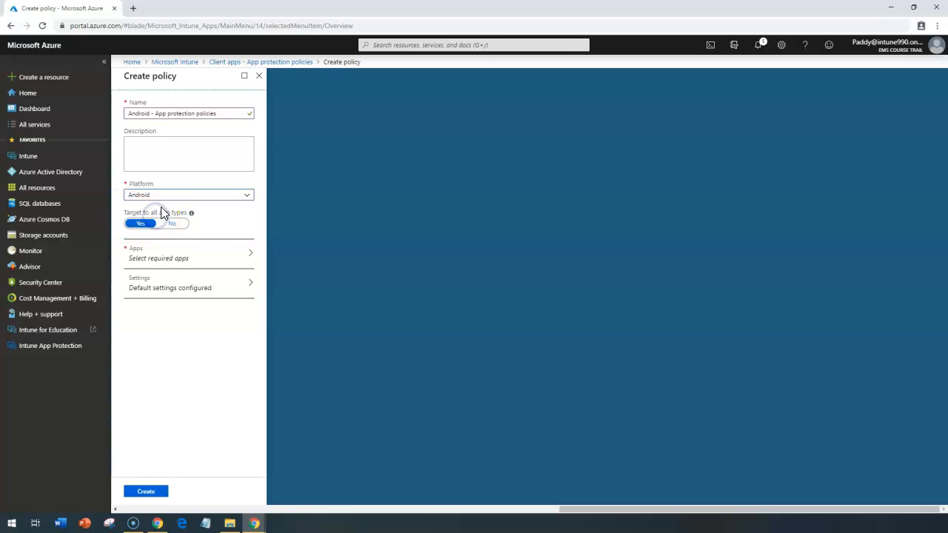
{"action": "left_click", "coordinate": [188, 258]}
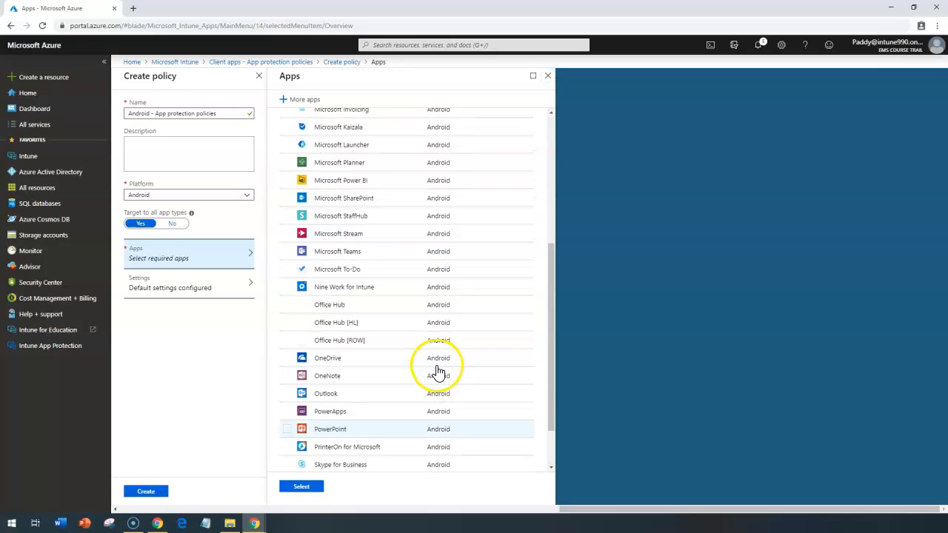
Step: Select Outlook as the policy's only protected app and move on to the policy settings
{"action": "scroll", "scroll_direction": "up", "scroll_amount": 3}
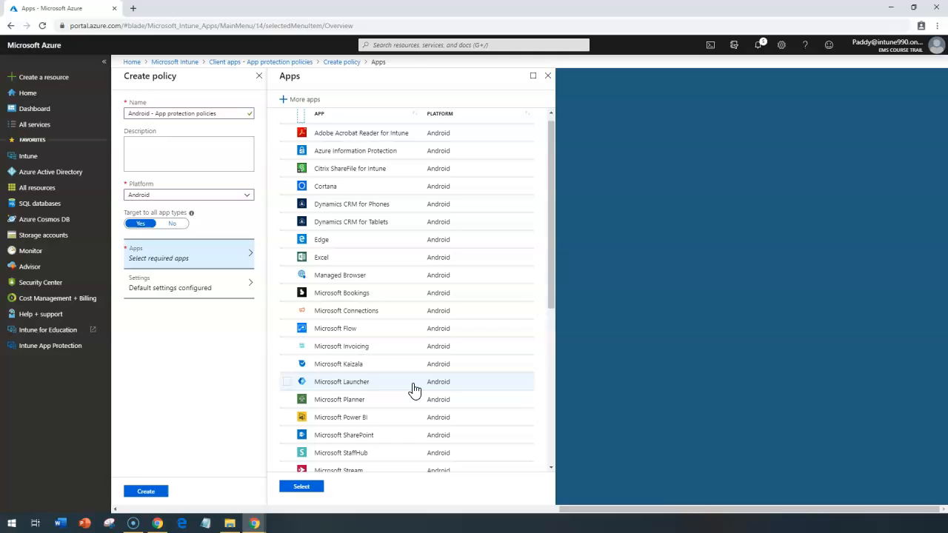
{"action": "scroll", "scroll_direction": "down", "scroll_amount": 3}
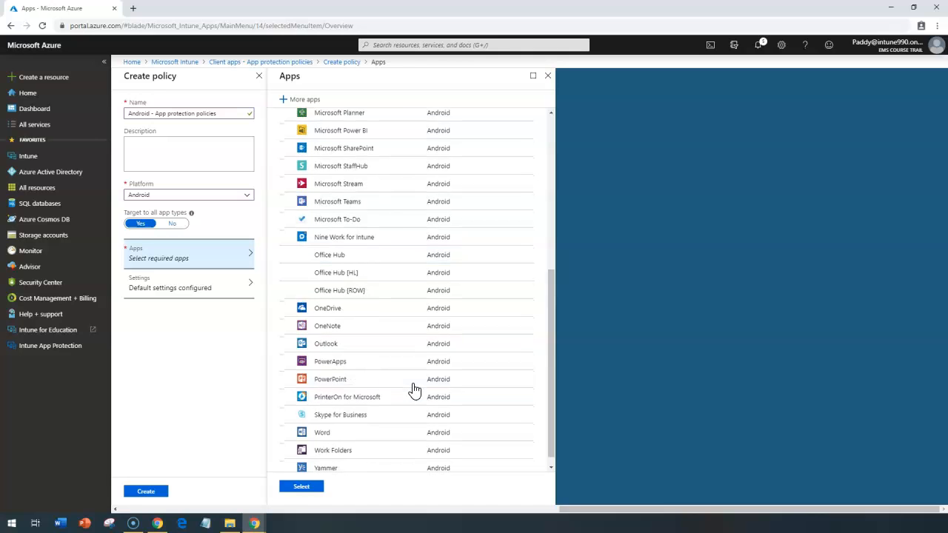
{"action": "left_click", "coordinate": [326, 343]}
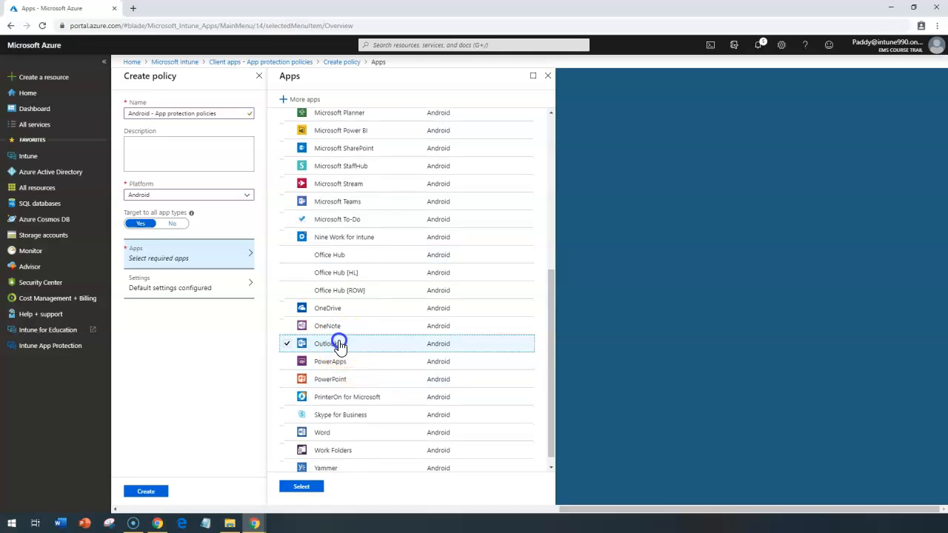
{"action": "left_click", "coordinate": [301, 485]}
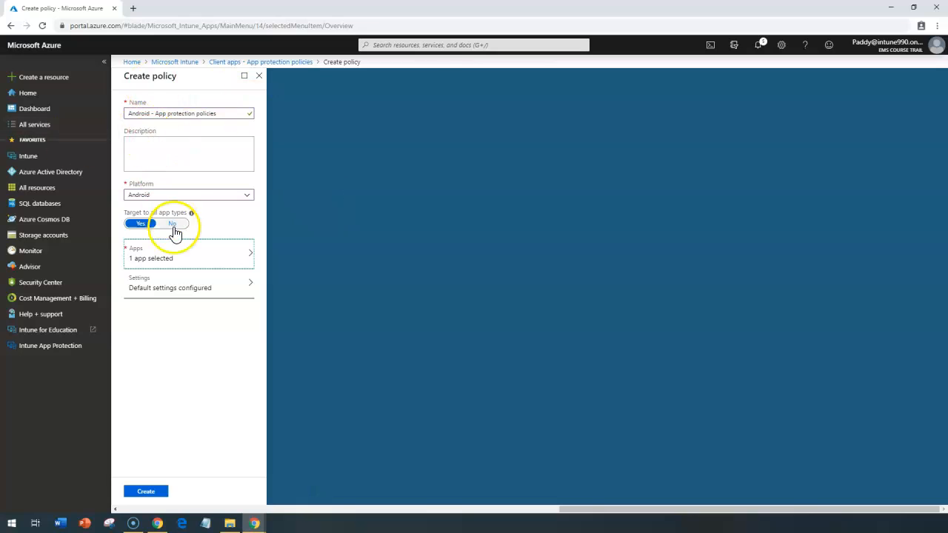
{"action": "mouse_move", "coordinate": [191, 98]}
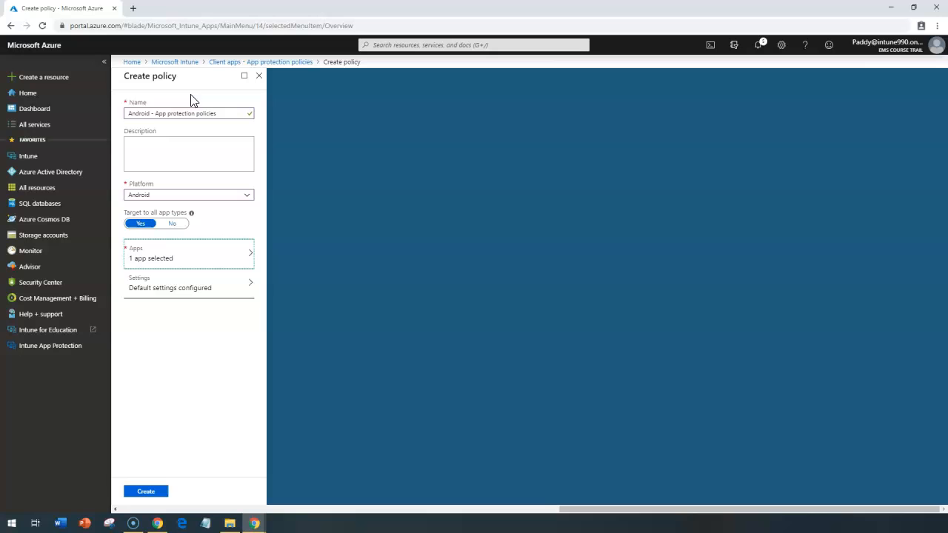
{"action": "left_click", "coordinate": [189, 288]}
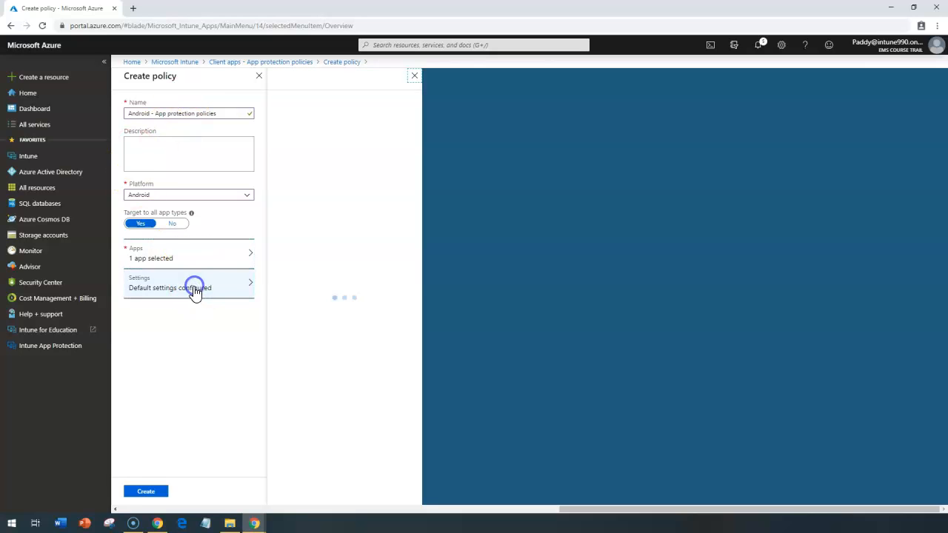
Step: Go into the Data protection section of the policy settings
{"action": "left_click", "coordinate": [188, 287]}
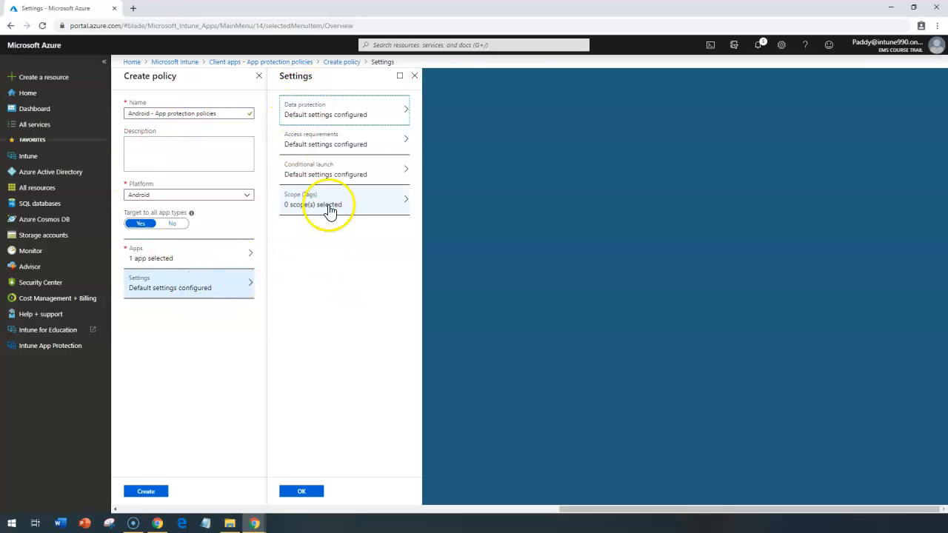
{"action": "mouse_move", "coordinate": [332, 145]}
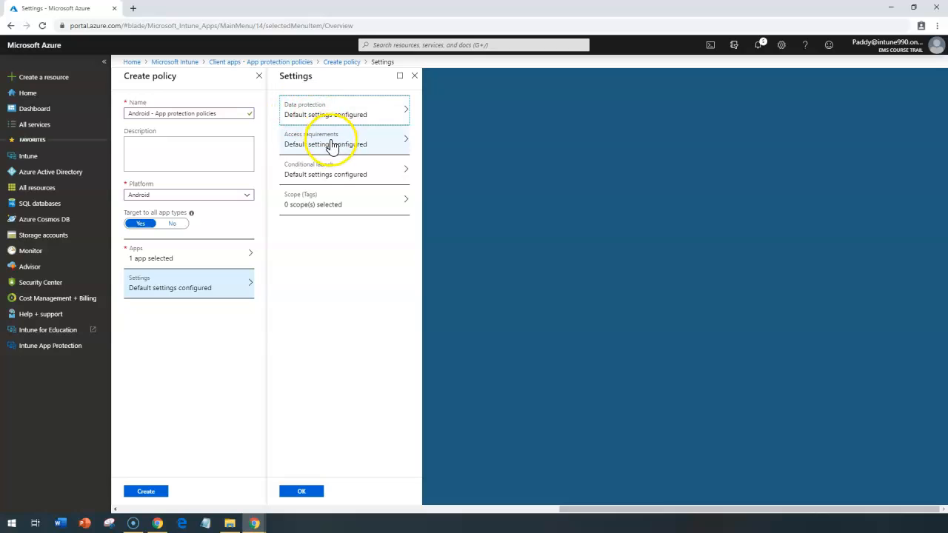
{"action": "mouse_move", "coordinate": [183, 412]}
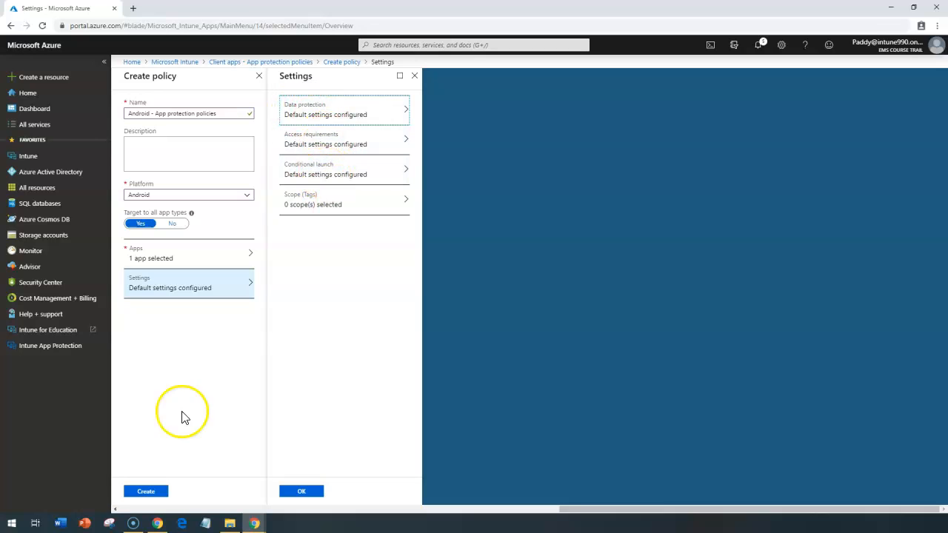
{"action": "left_click", "coordinate": [344, 110]}
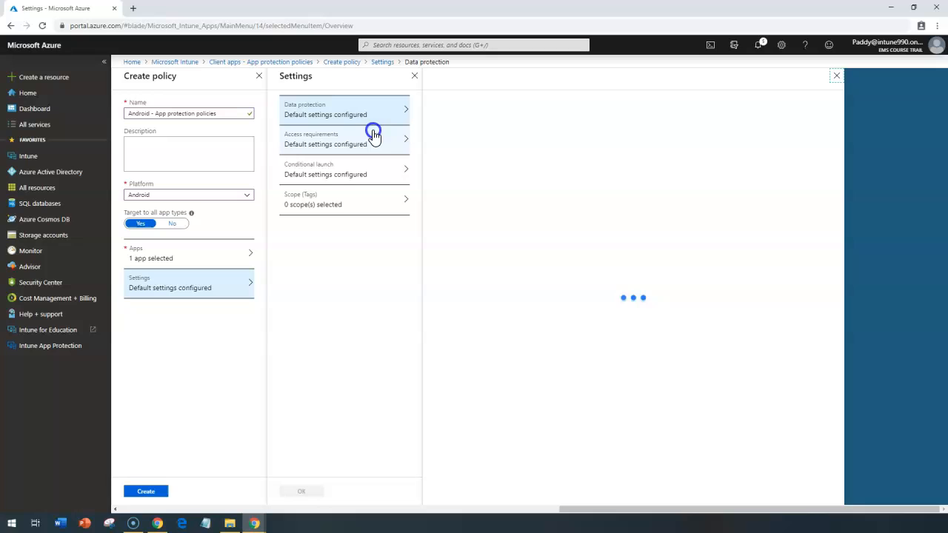
Step: Block org data backup, restrict sending org data to policy-managed apps, and view the exempt apps
{"action": "left_click", "coordinate": [343, 110]}
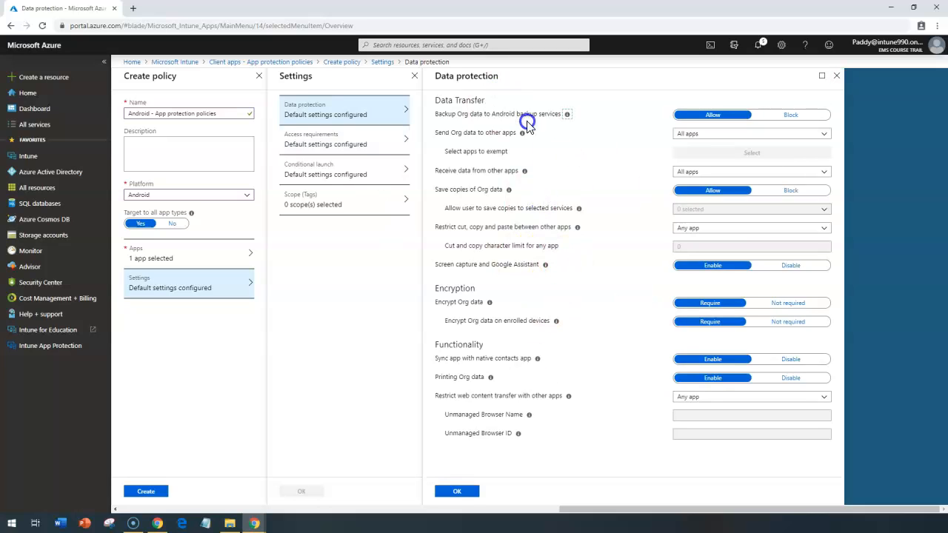
{"action": "mouse_move", "coordinate": [577, 265]}
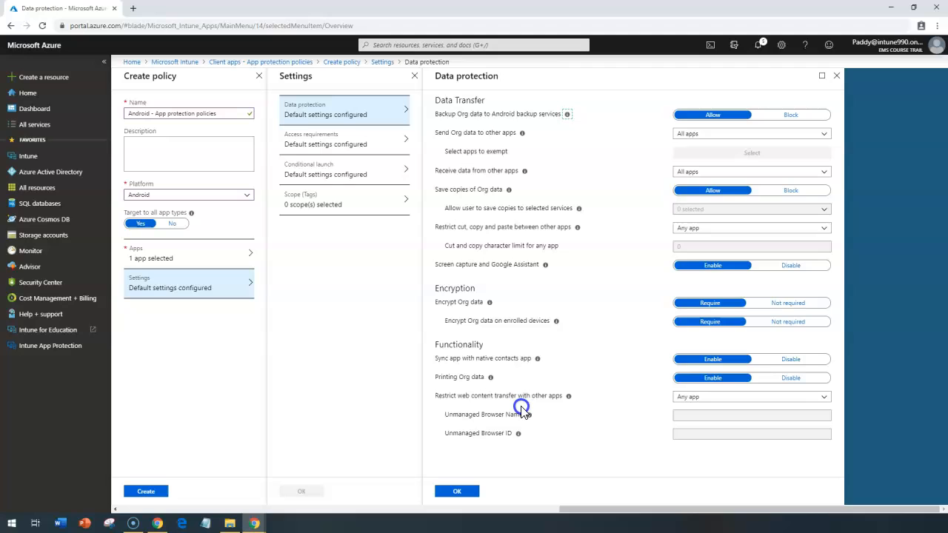
{"action": "mouse_move", "coordinate": [776, 36]}
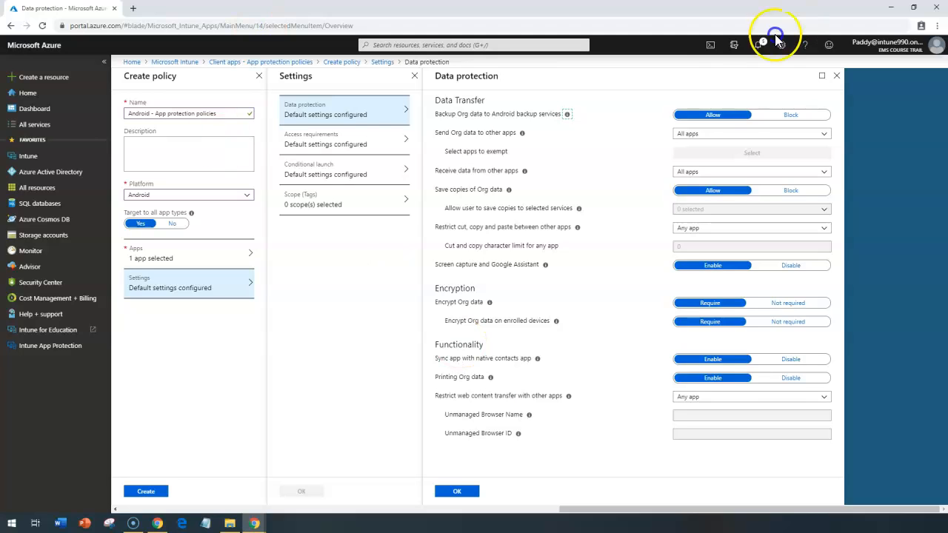
{"action": "left_click", "coordinate": [749, 133]}
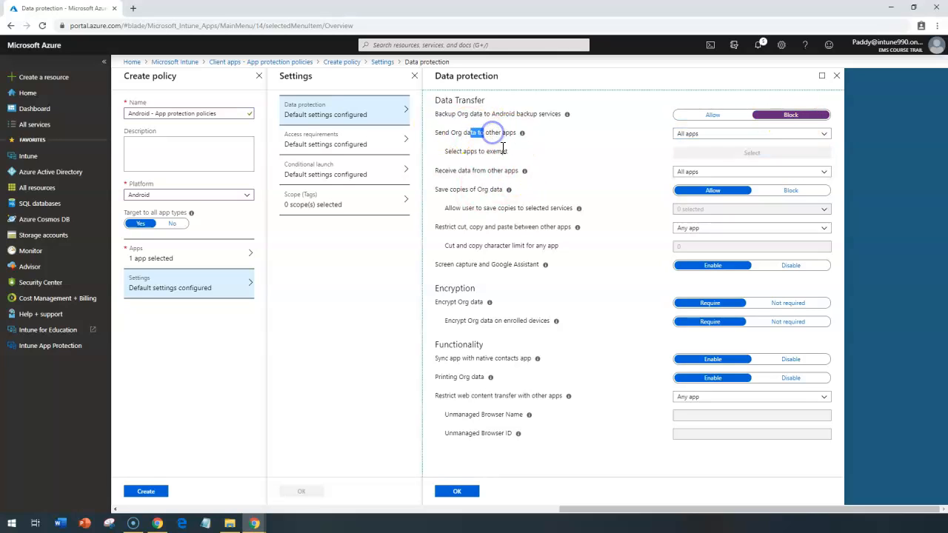
{"action": "mouse_move", "coordinate": [461, 166]}
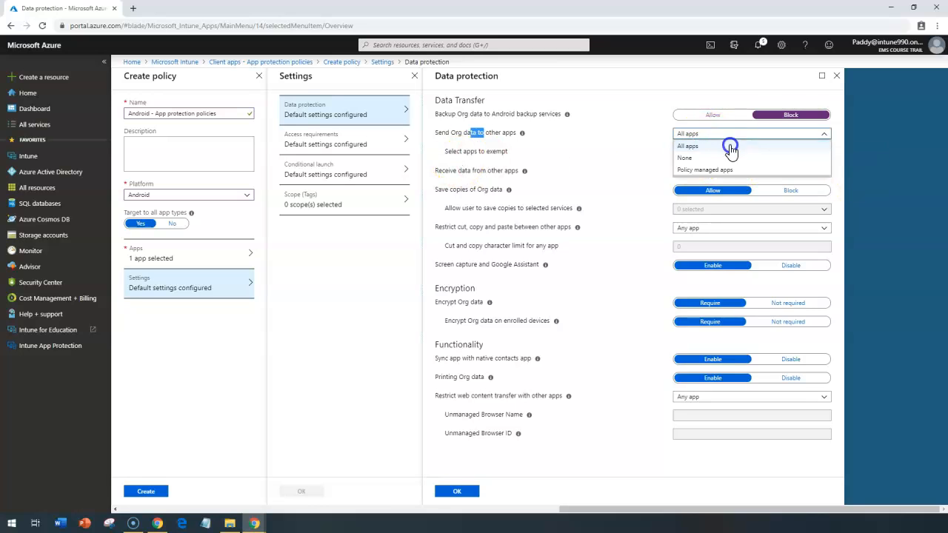
{"action": "left_click", "coordinate": [687, 145]}
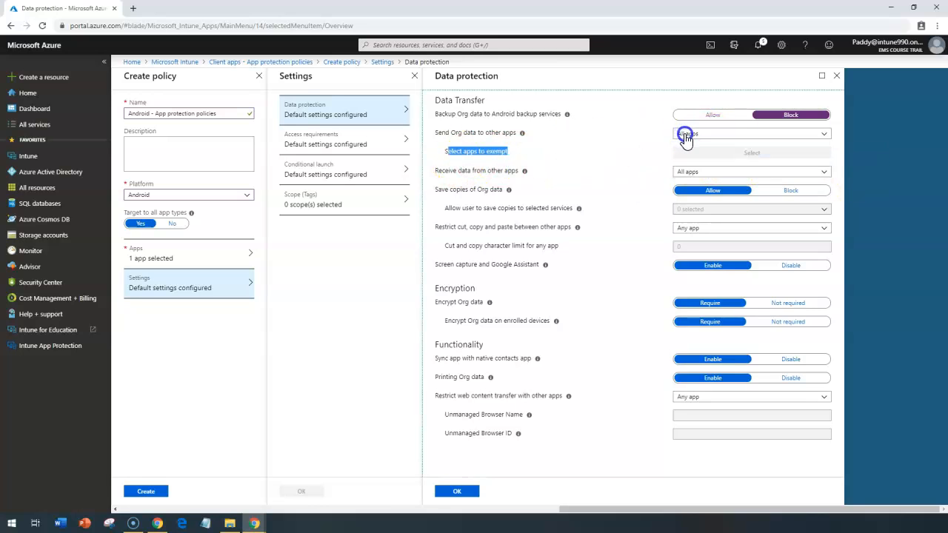
{"action": "left_click", "coordinate": [749, 133]}
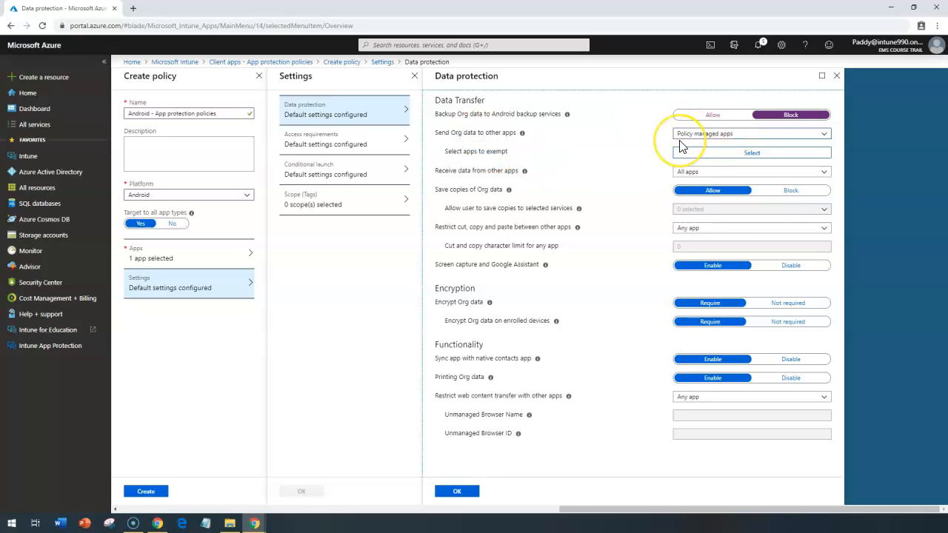
{"action": "mouse_move", "coordinate": [681, 145]}
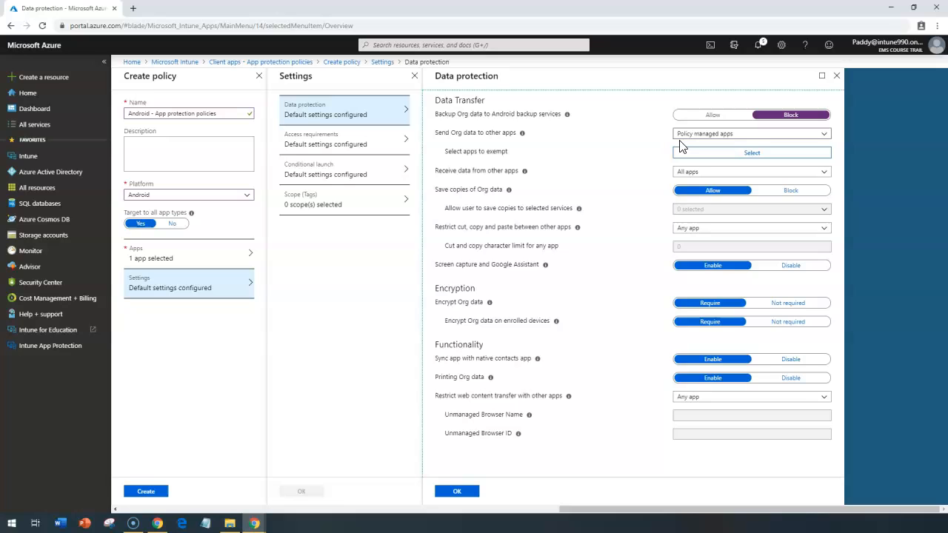
{"action": "mouse_move", "coordinate": [828, 279]}
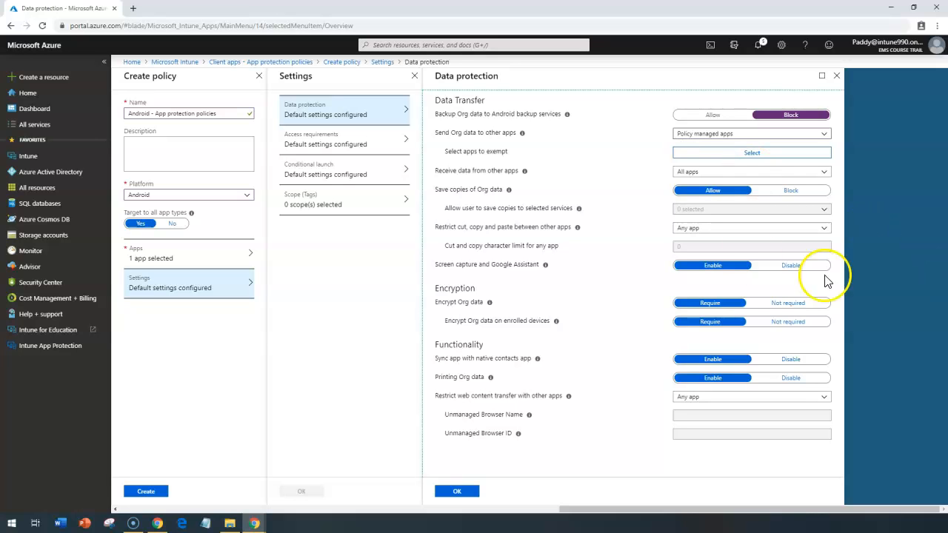
{"action": "left_click", "coordinate": [753, 153]}
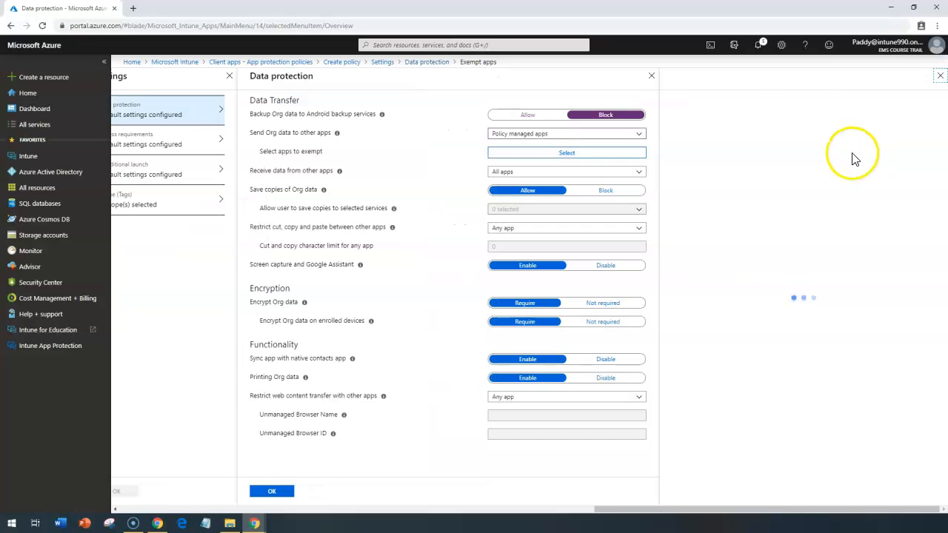
Step: Dismiss the Exempt apps pane without adding any app names or values
{"action": "left_click", "coordinate": [565, 153]}
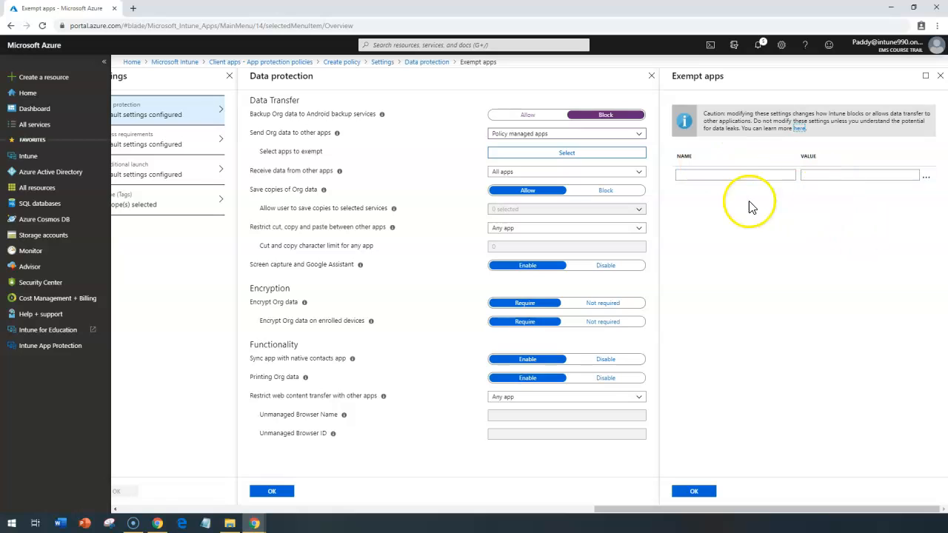
{"action": "left_click", "coordinate": [735, 174]}
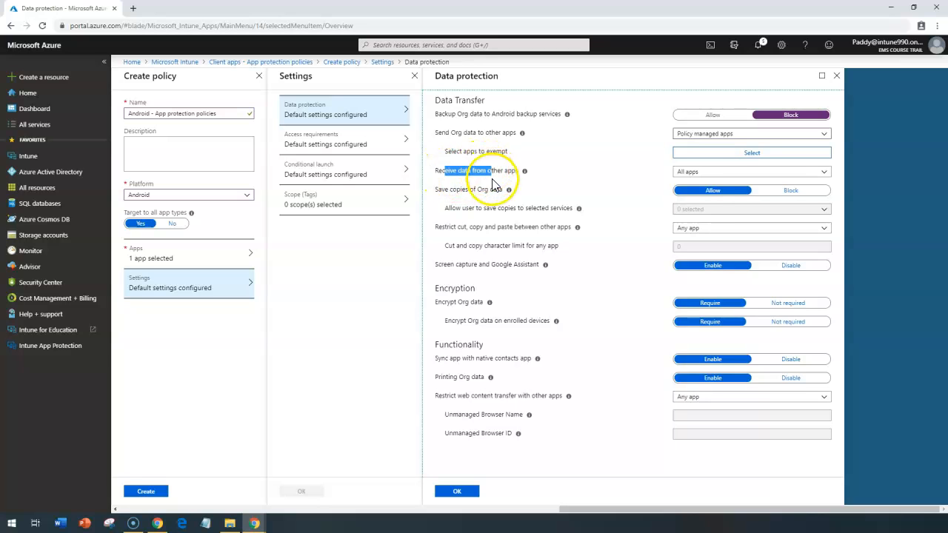
Step: Receive data only from policy-managed apps, disable screen capture and Google Assistant, keep encryption required
{"action": "left_click", "coordinate": [750, 172]}
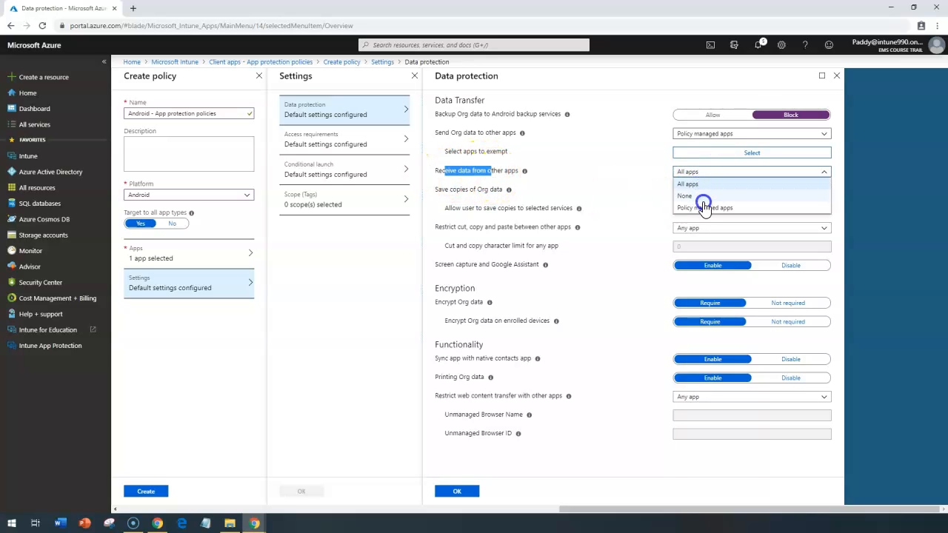
{"action": "left_click", "coordinate": [703, 207]}
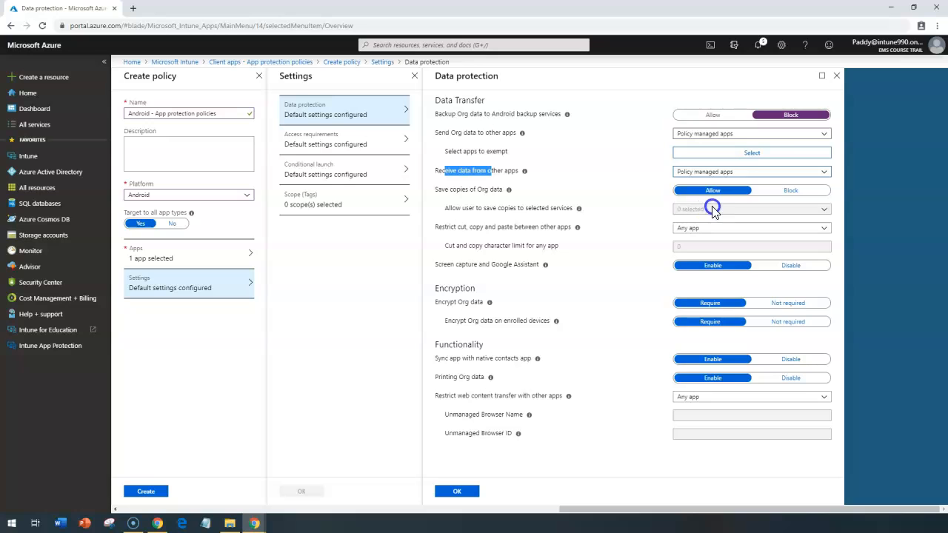
{"action": "mouse_move", "coordinate": [476, 244]}
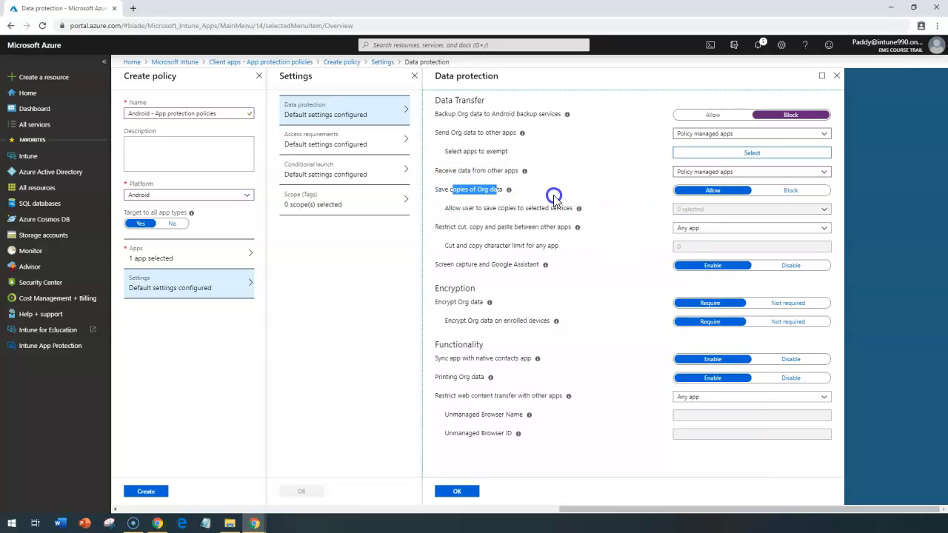
{"action": "left_click", "coordinate": [791, 265]}
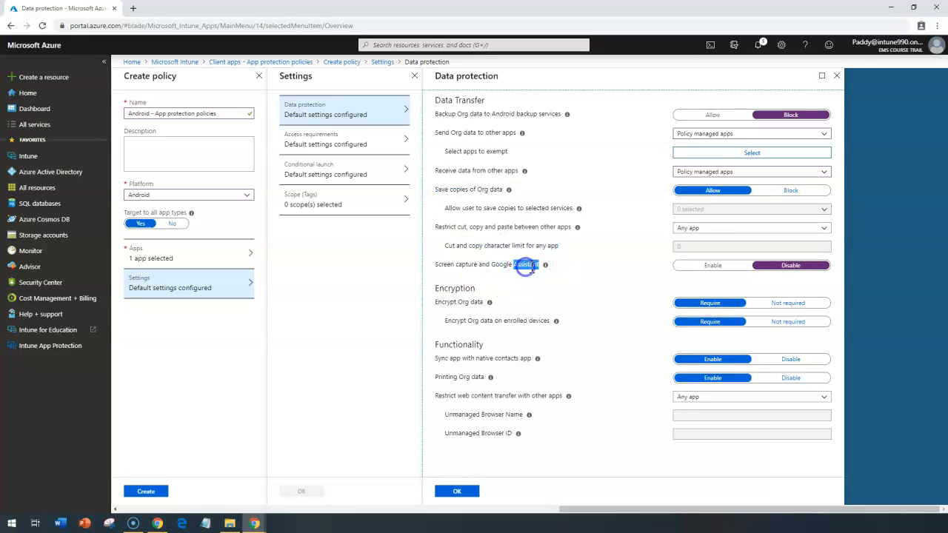
{"action": "left_click", "coordinate": [711, 265]}
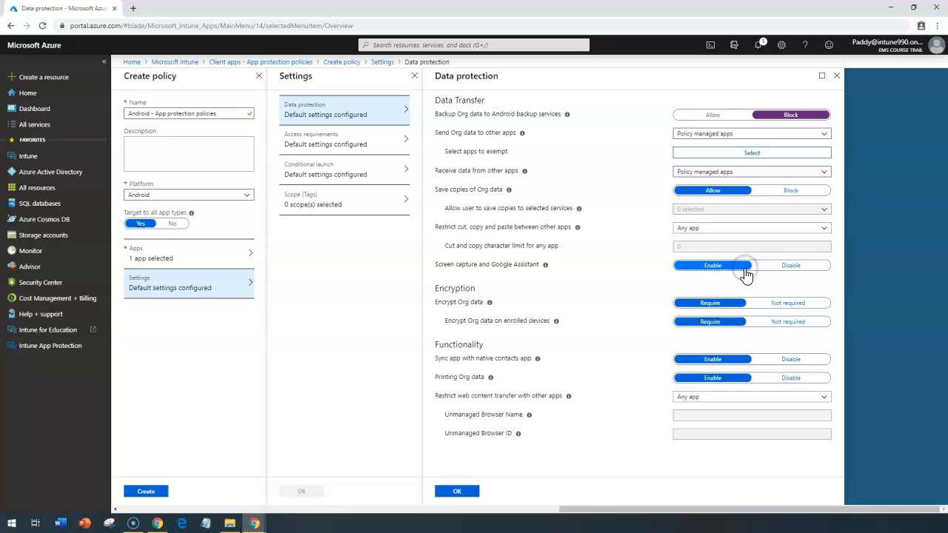
{"action": "left_click", "coordinate": [791, 265]}
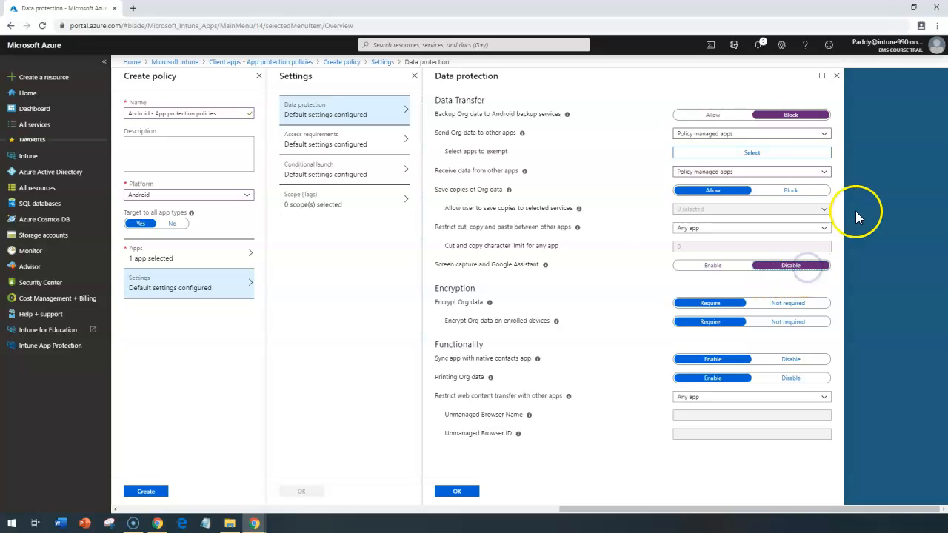
{"action": "mouse_move", "coordinate": [487, 314]}
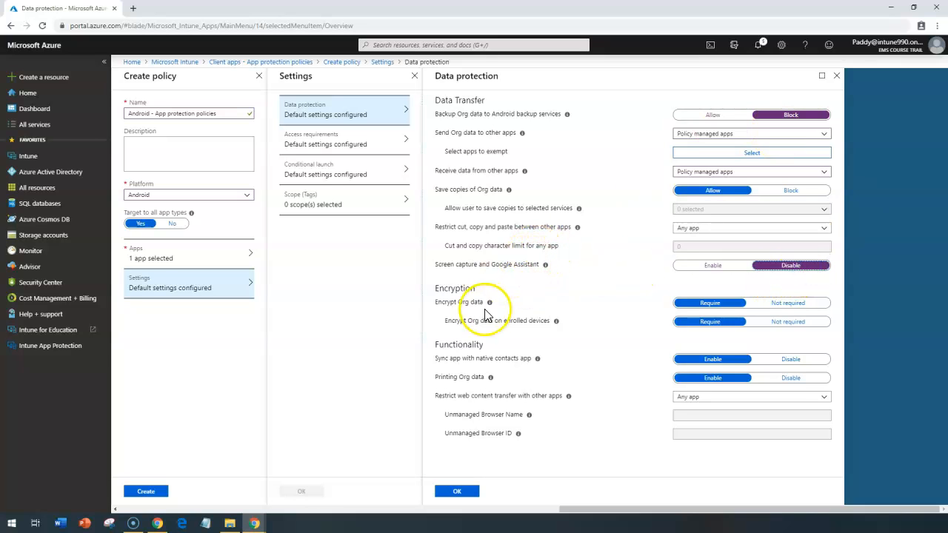
{"action": "double_click", "coordinate": [453, 287]}
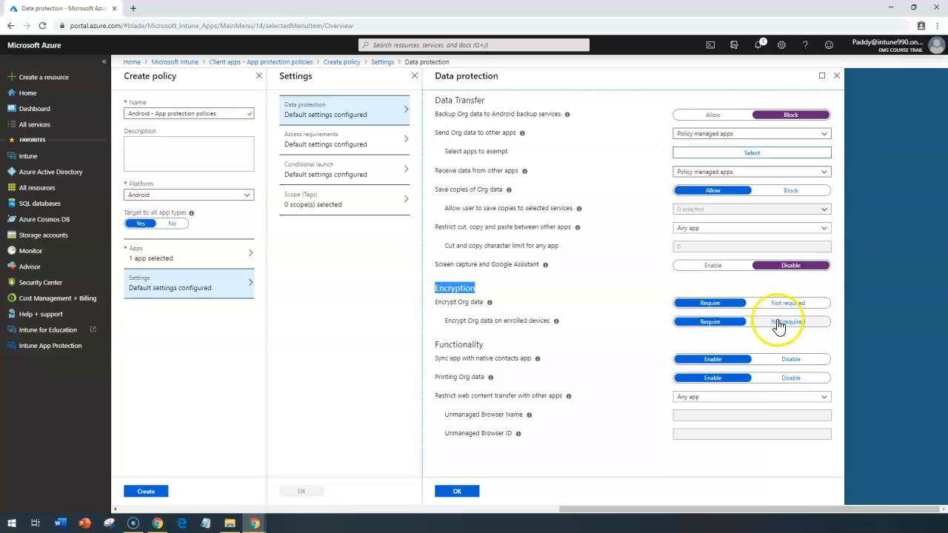
{"action": "left_click", "coordinate": [788, 322]}
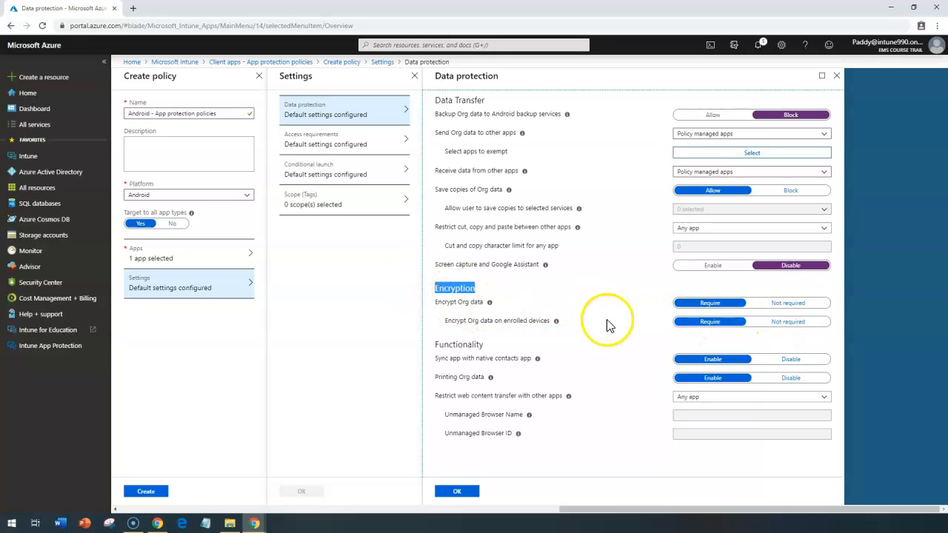
{"action": "mouse_move", "coordinate": [561, 347]}
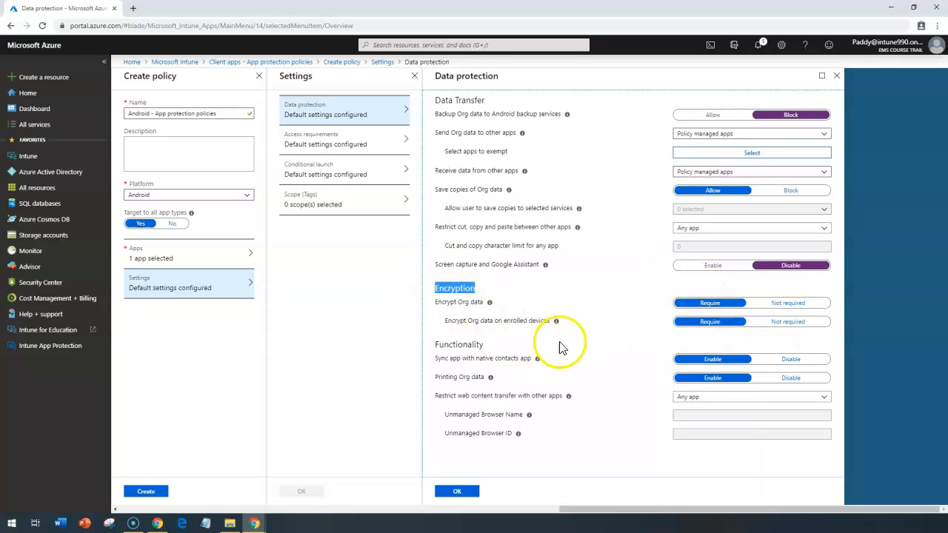
{"action": "mouse_move", "coordinate": [561, 347]}
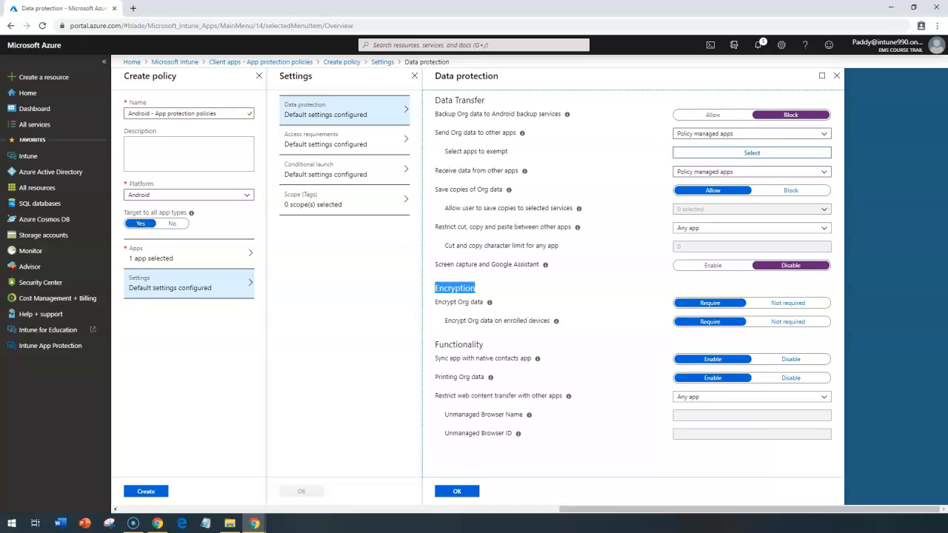
{"action": "mouse_move", "coordinate": [472, 348]}
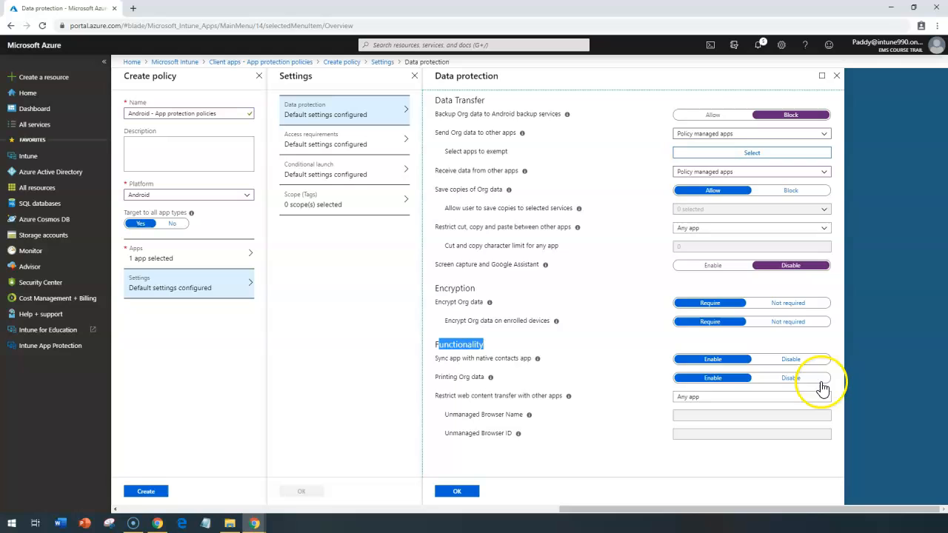
{"action": "mouse_move", "coordinate": [539, 363]}
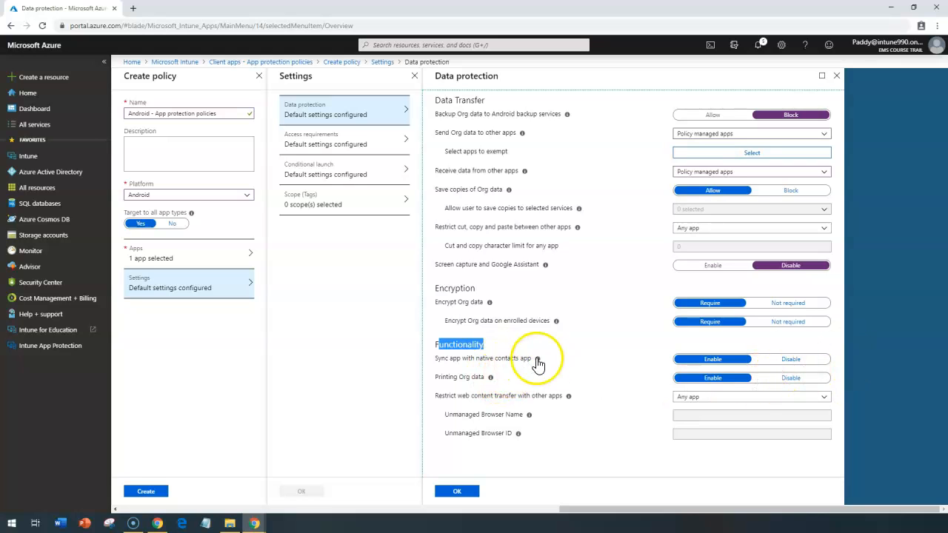
{"action": "mouse_move", "coordinate": [619, 393]}
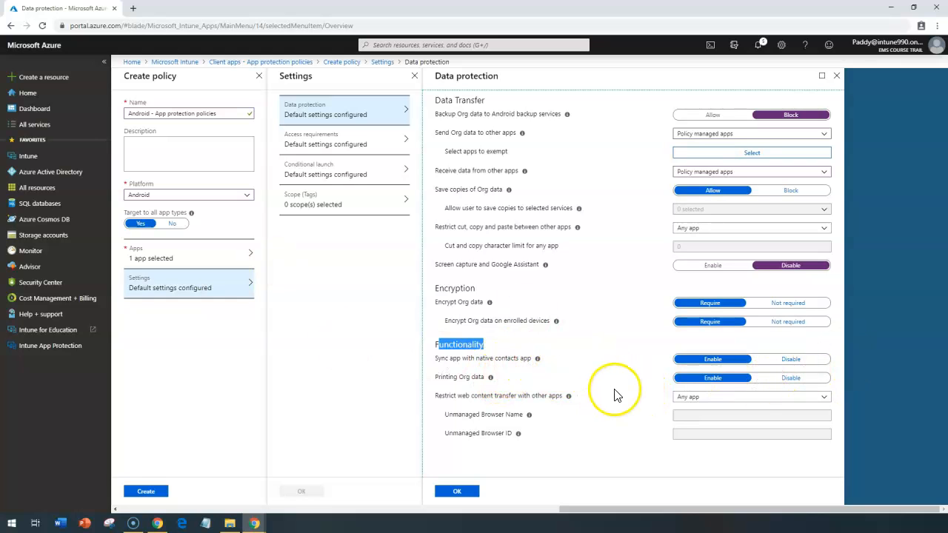
{"action": "mouse_move", "coordinate": [480, 356]}
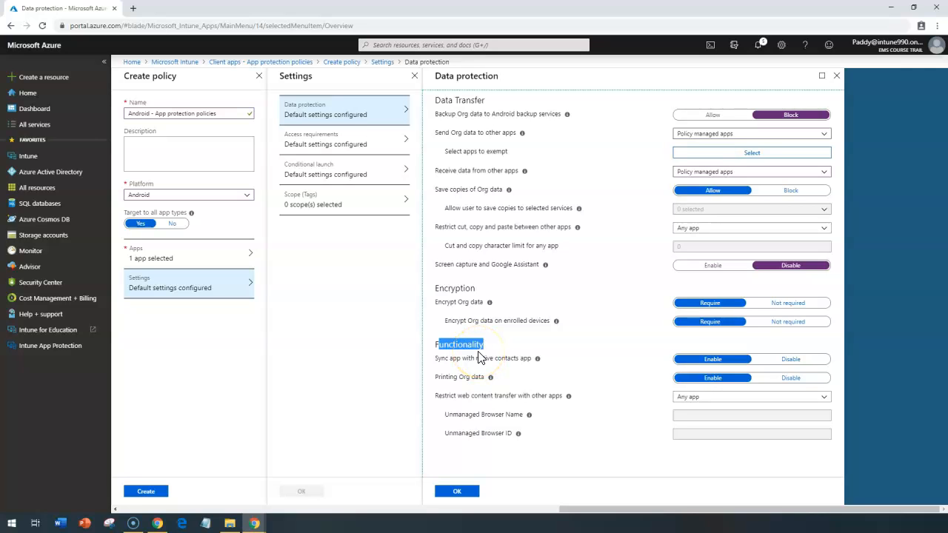
{"action": "mouse_move", "coordinate": [608, 426]}
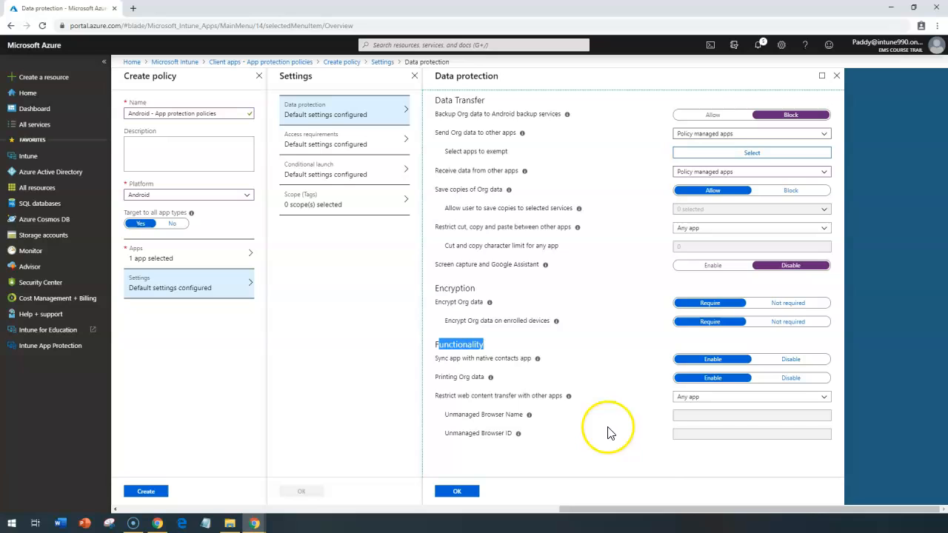
{"action": "mouse_move", "coordinate": [512, 394]}
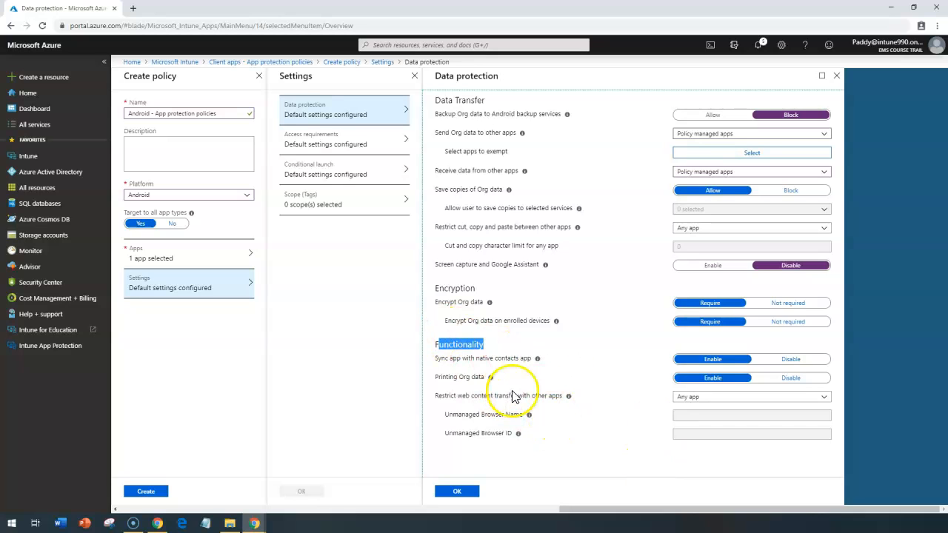
{"action": "mouse_move", "coordinate": [613, 447]}
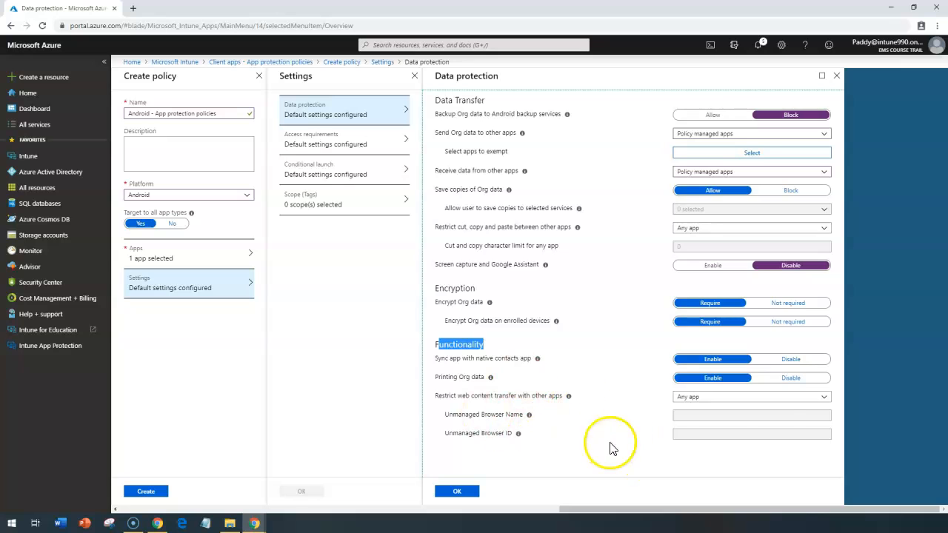
{"action": "mouse_move", "coordinate": [605, 349]}
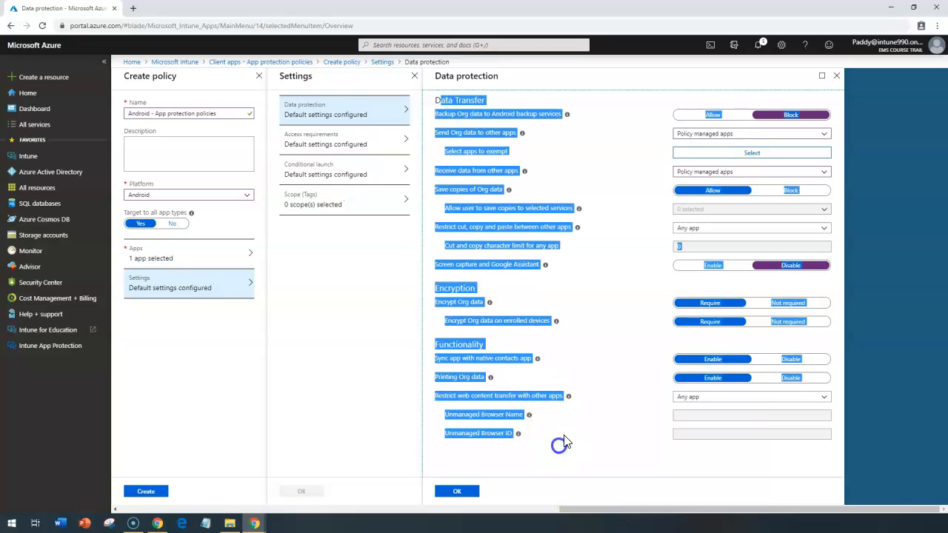
{"action": "mouse_move", "coordinate": [526, 228]}
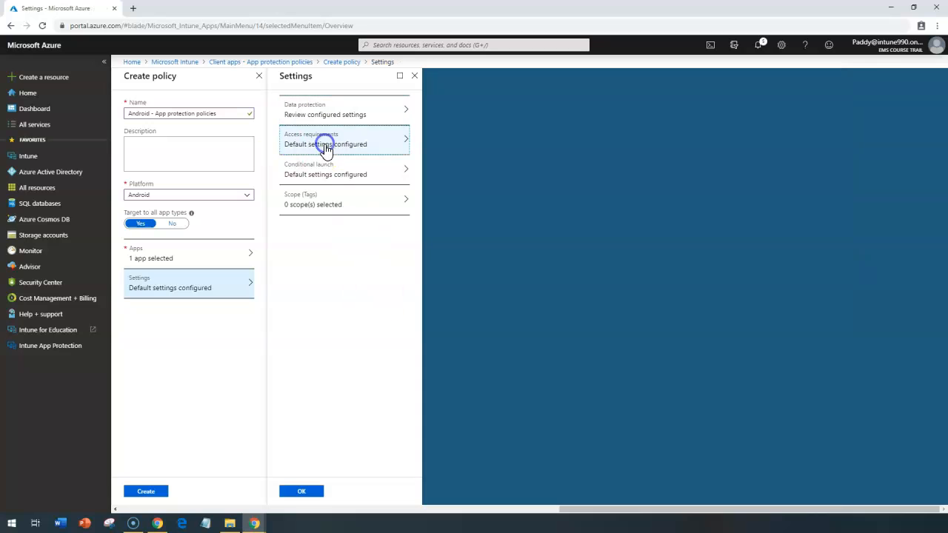
Step: Review the PIN options in the policy's Access requirements settings
{"action": "left_click", "coordinate": [326, 144]}
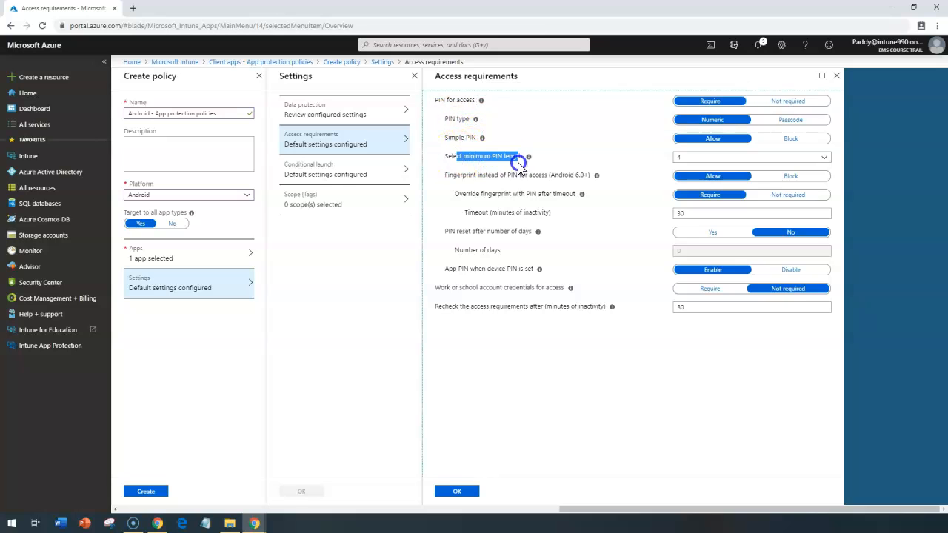
{"action": "mouse_move", "coordinate": [477, 244]}
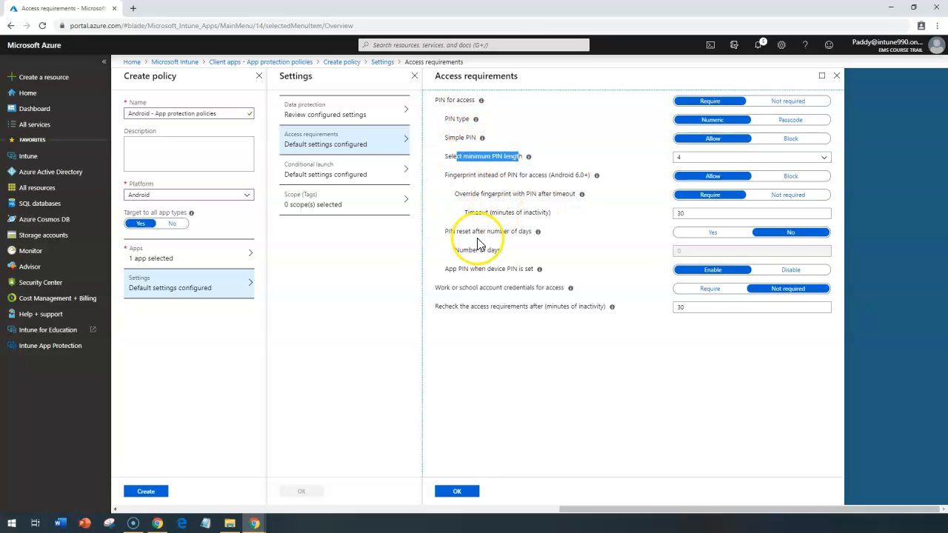
{"action": "mouse_move", "coordinate": [689, 249]}
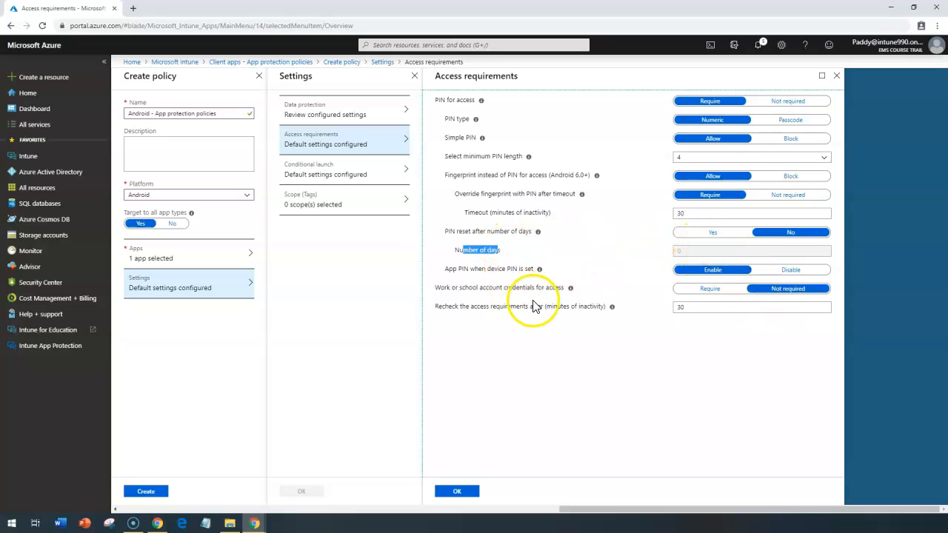
{"action": "mouse_move", "coordinate": [481, 305]}
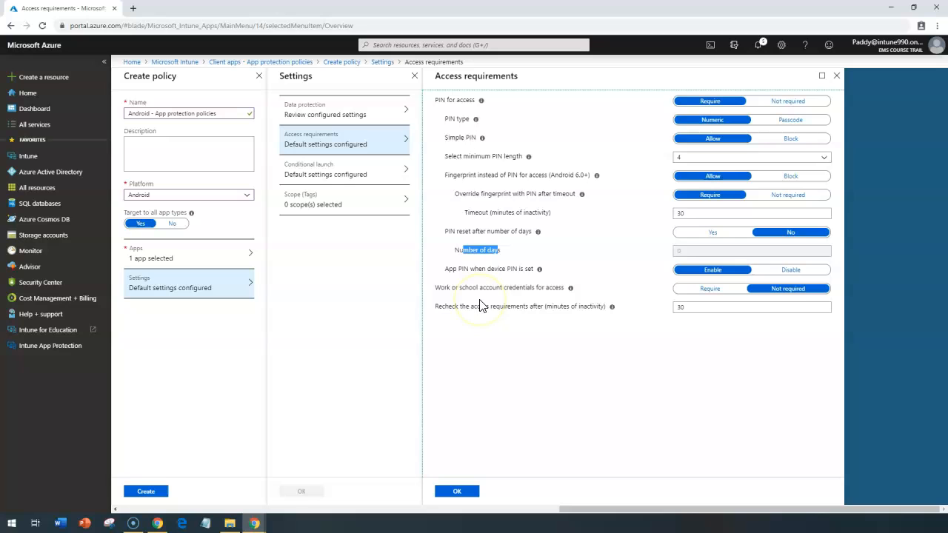
{"action": "mouse_move", "coordinate": [533, 299]}
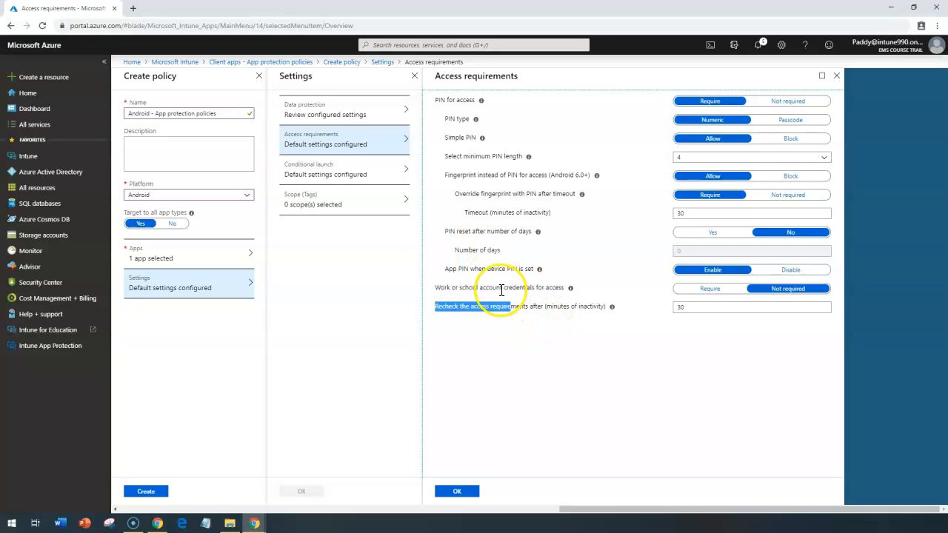
{"action": "mouse_move", "coordinate": [480, 172]}
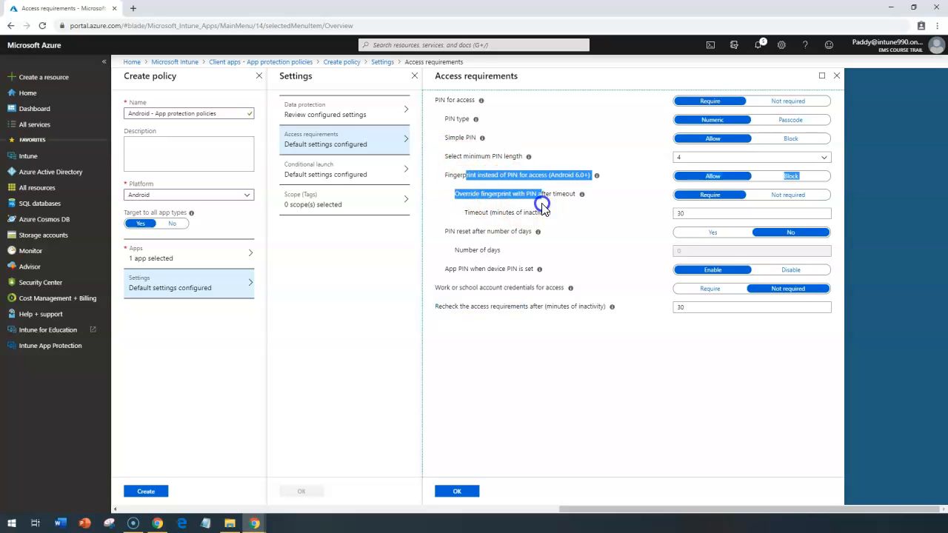
{"action": "mouse_move", "coordinate": [442, 208]}
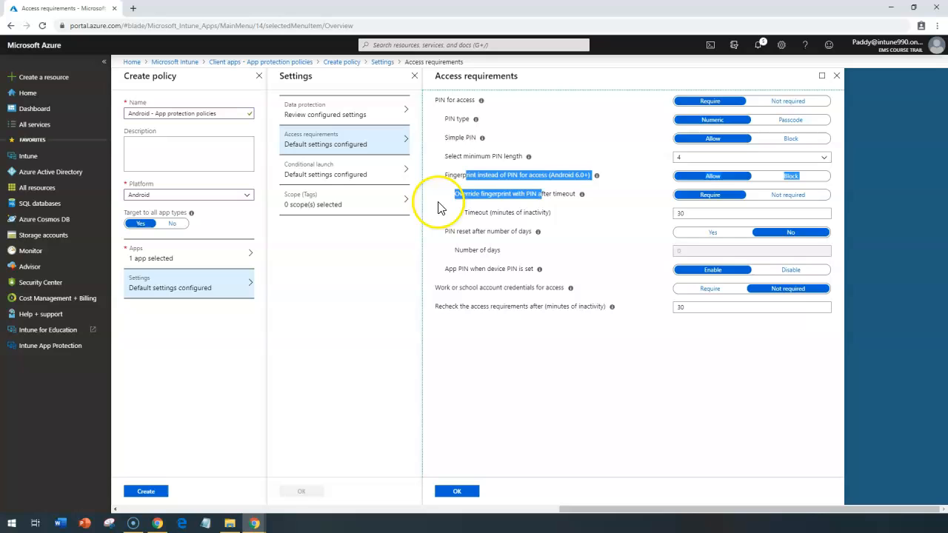
{"action": "mouse_move", "coordinate": [459, 267]}
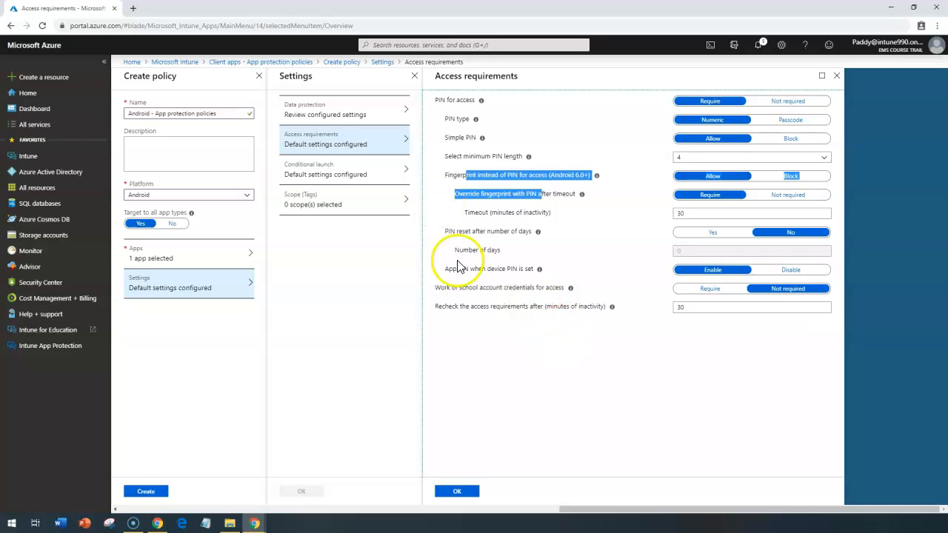
Step: Review Max PIN attempts in Conditional launch and start choosing an extra device condition
{"action": "left_click", "coordinate": [326, 169]}
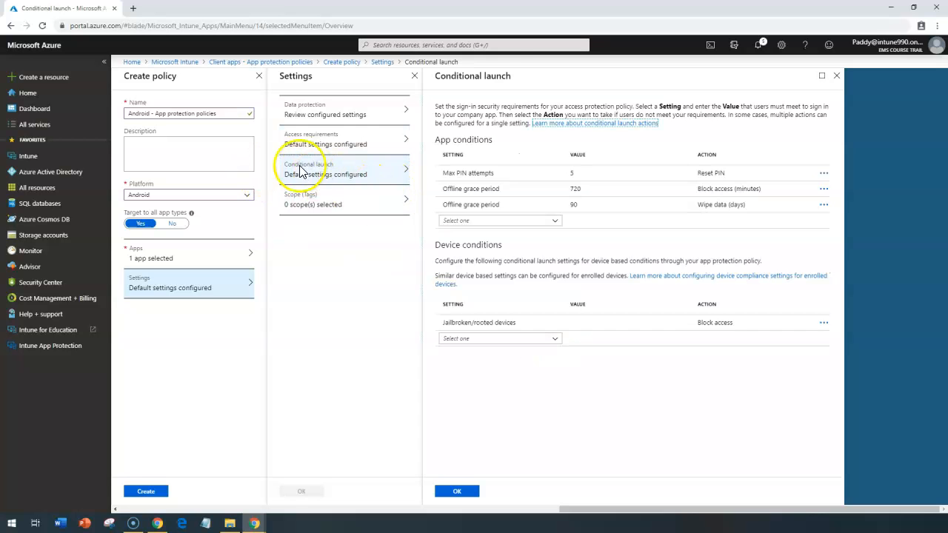
{"action": "mouse_move", "coordinate": [679, 141]}
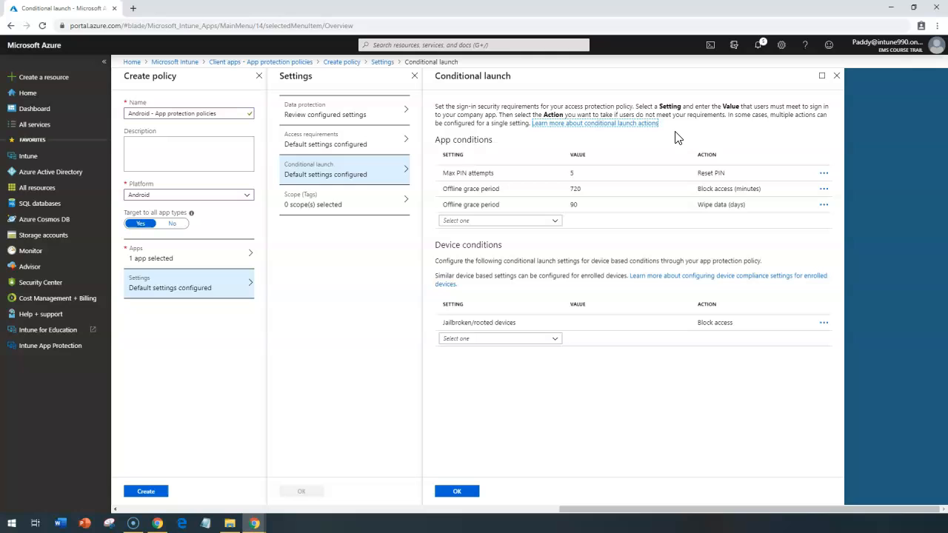
{"action": "left_click", "coordinate": [488, 171]}
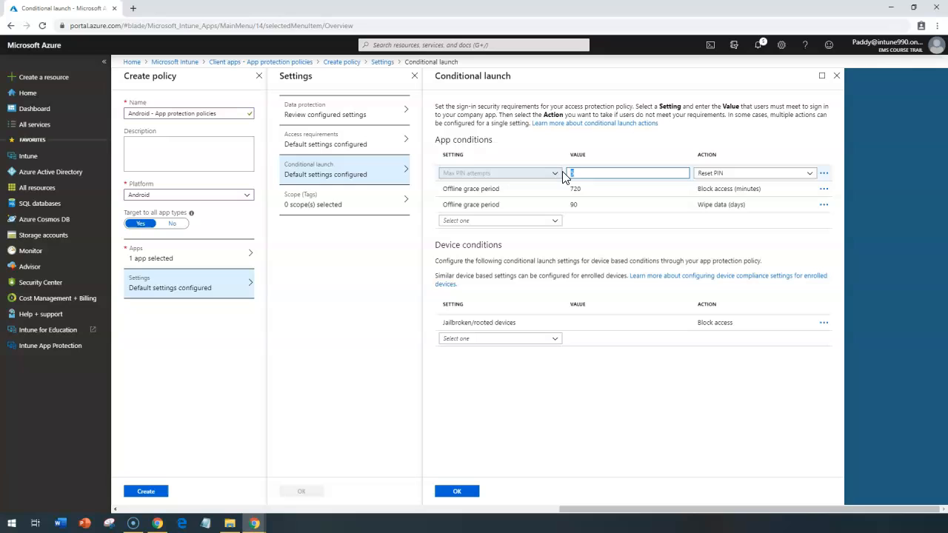
{"action": "mouse_move", "coordinate": [619, 170]}
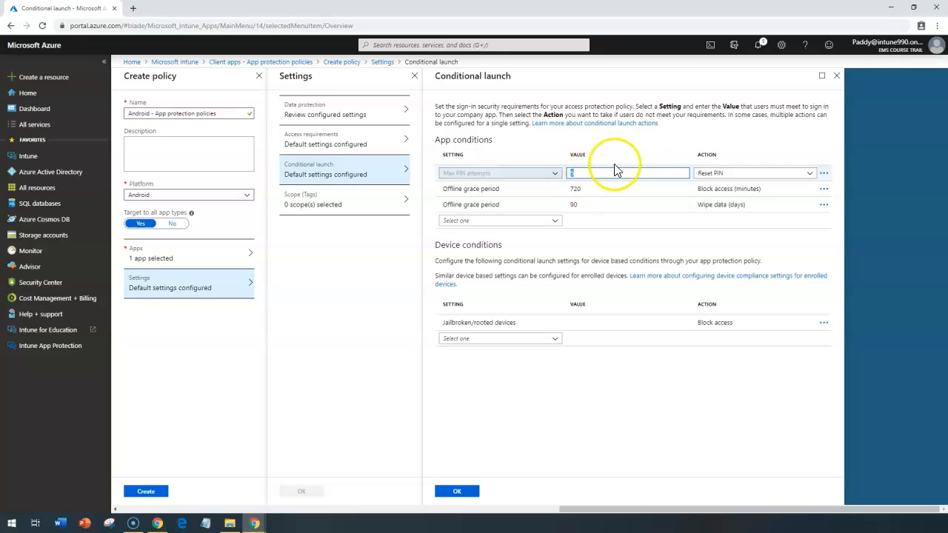
{"action": "mouse_move", "coordinate": [541, 187]}
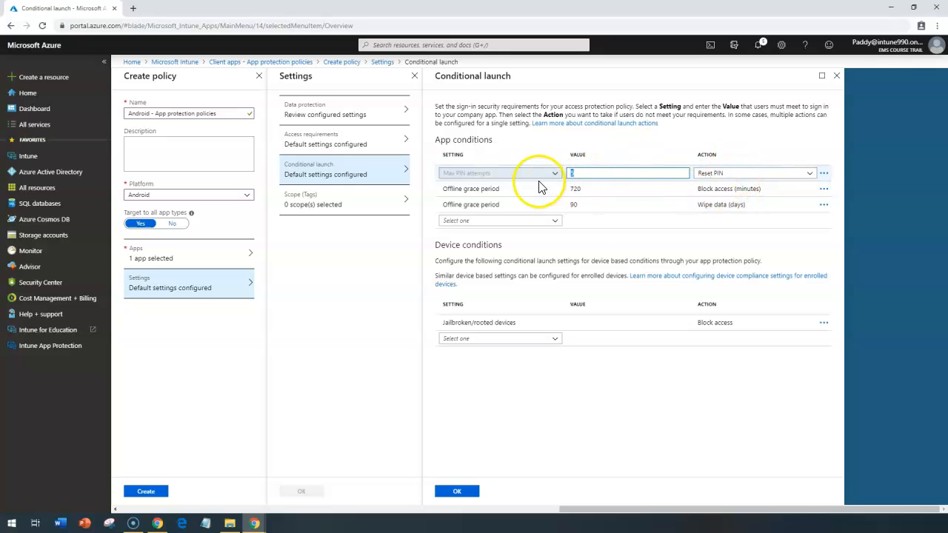
{"action": "left_click", "coordinate": [498, 188]}
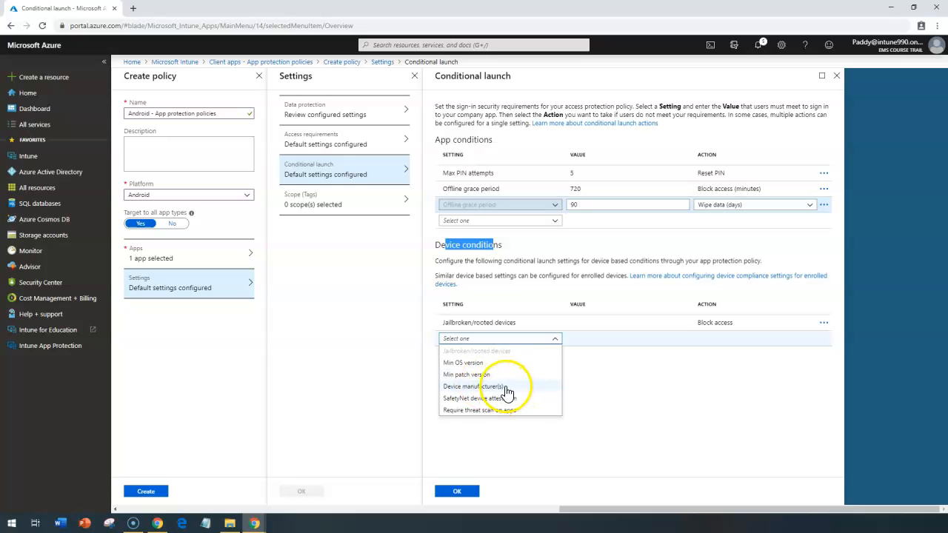
Step: Add then remove a Device manufacturer(s) condition and confirm conditional launch and policy settings, creating the policy
{"action": "left_click", "coordinate": [474, 385]}
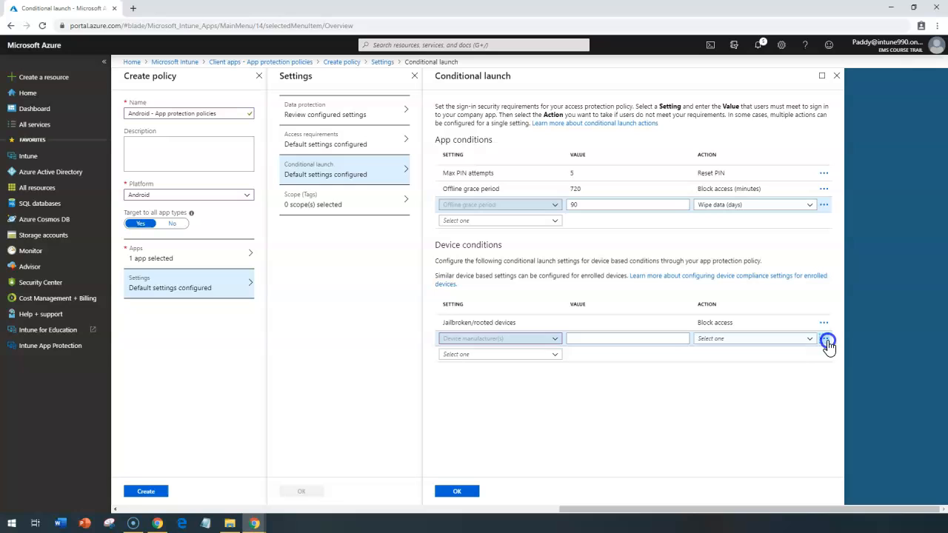
{"action": "left_click", "coordinate": [824, 338]}
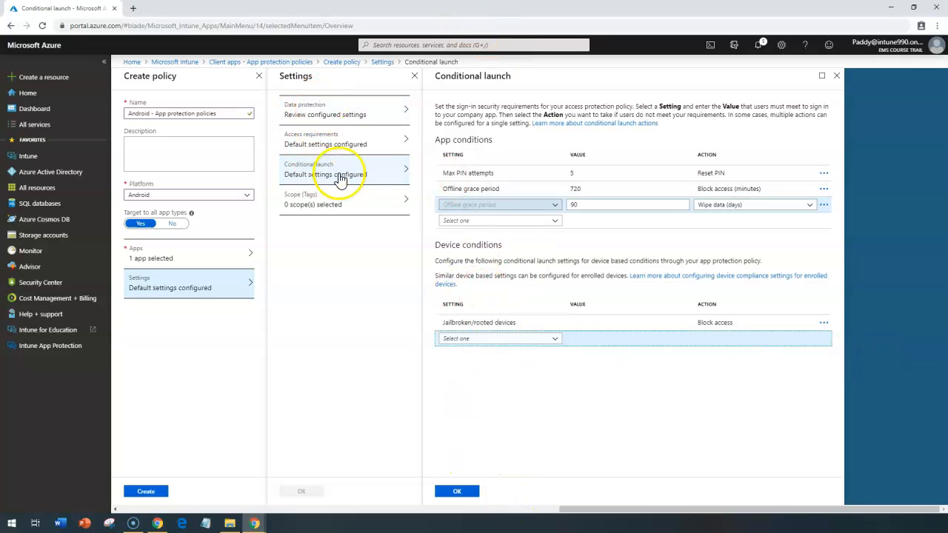
{"action": "left_click", "coordinate": [456, 491]}
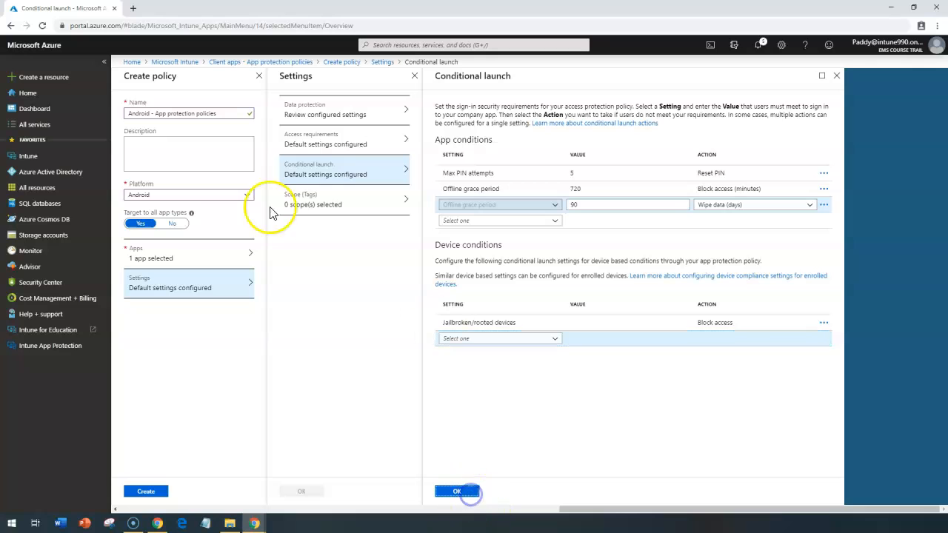
{"action": "left_click", "coordinate": [456, 492]}
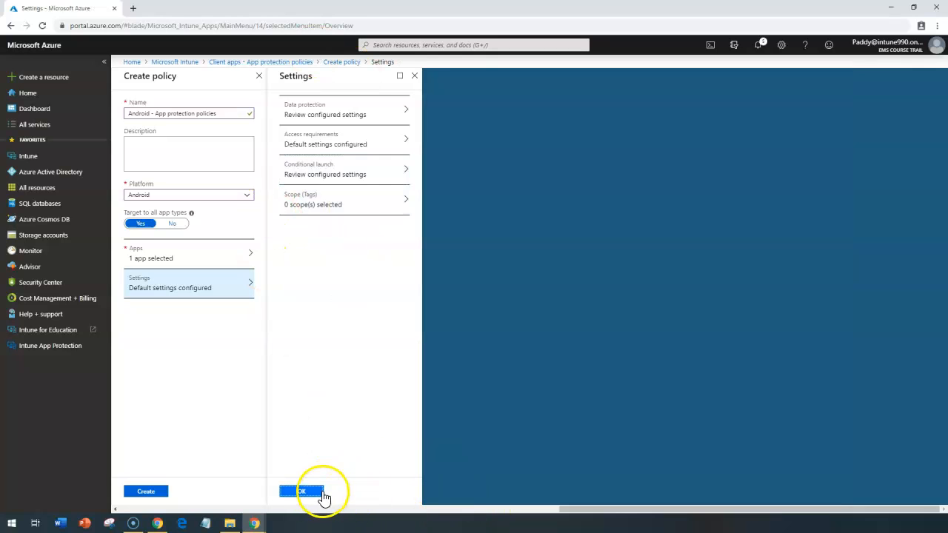
{"action": "left_click", "coordinate": [302, 492]}
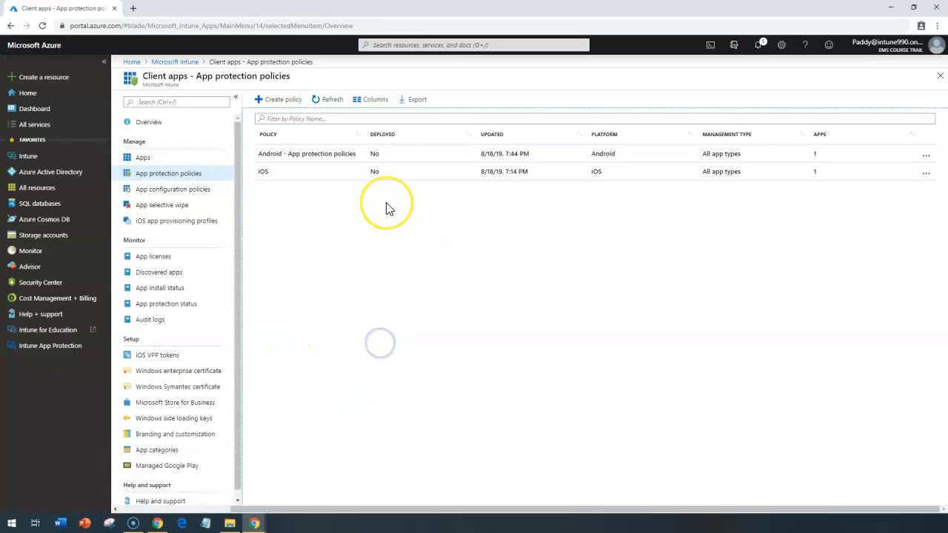
{"action": "mouse_move", "coordinate": [246, 160]}
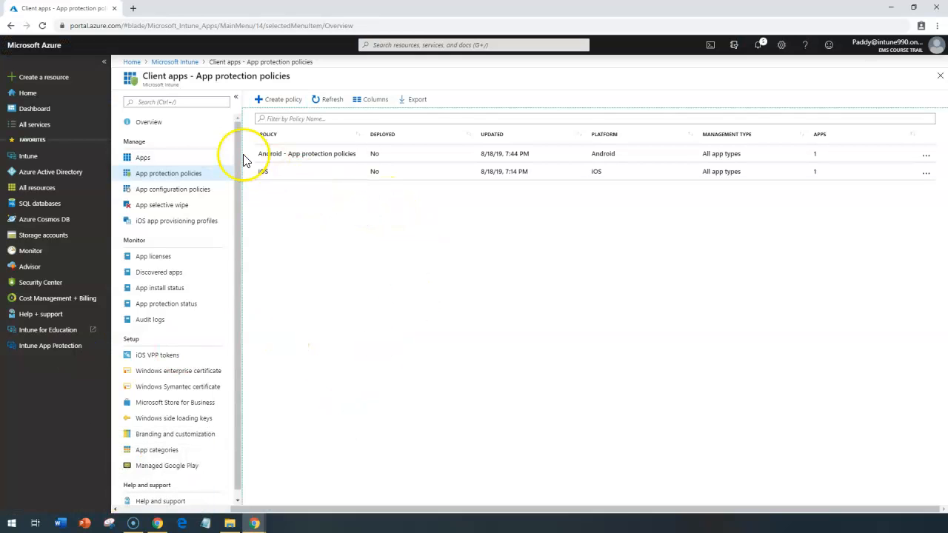
{"action": "mouse_move", "coordinate": [544, 450]}
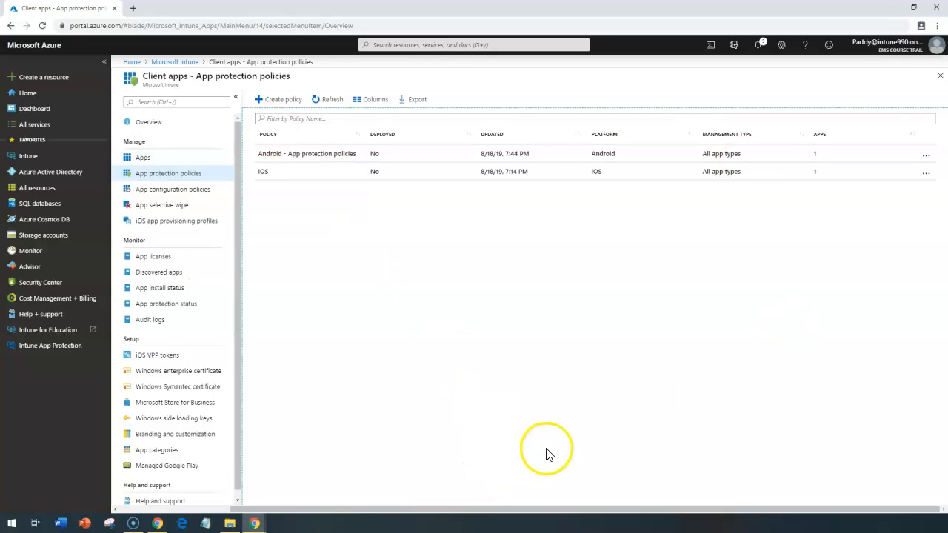